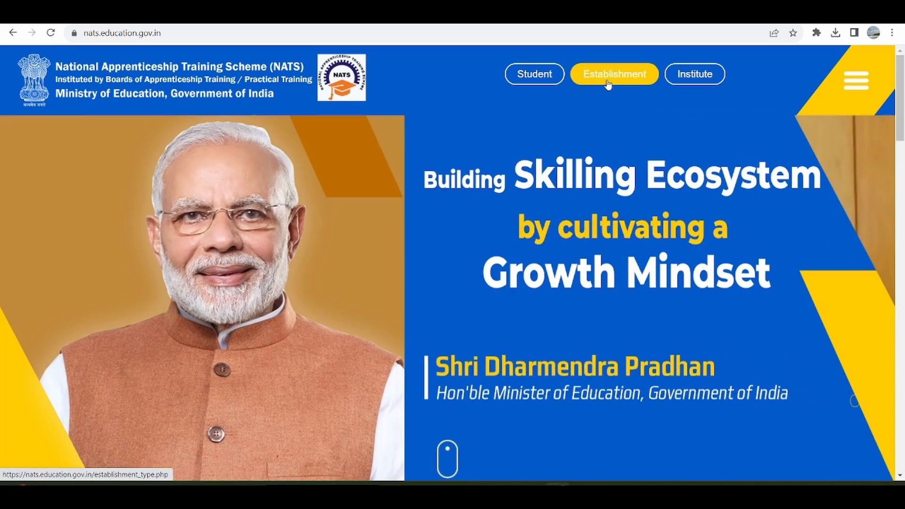
Go to the Establishment Register page from the NATS home page header
click(613, 73)
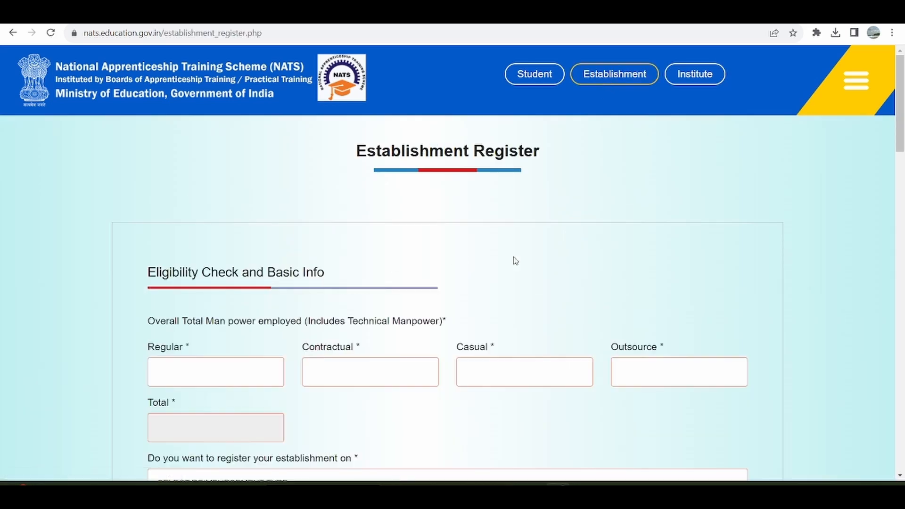
mouse_move(553, 256)
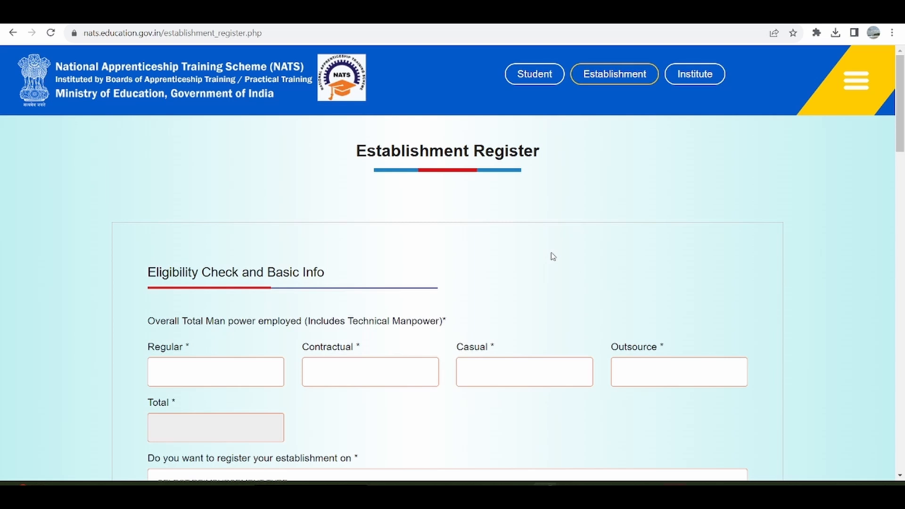
scroll(down, 3)
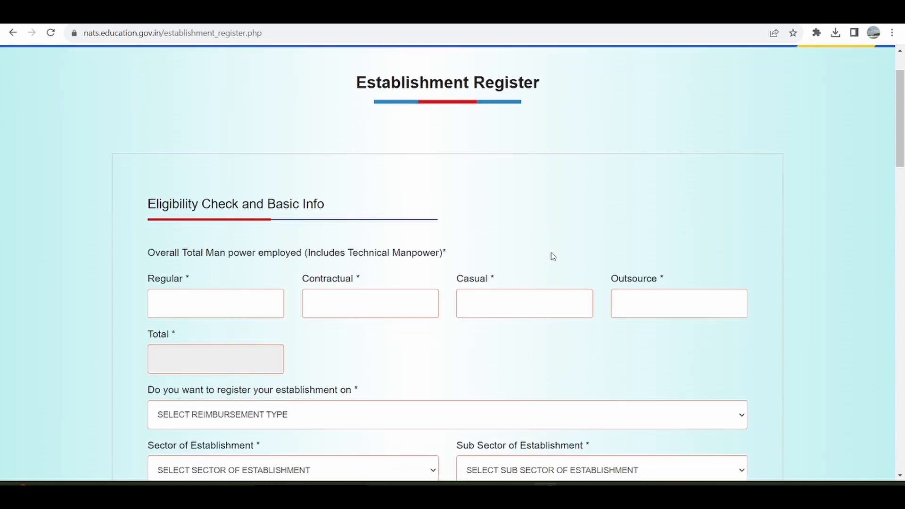
scroll(down, 3)
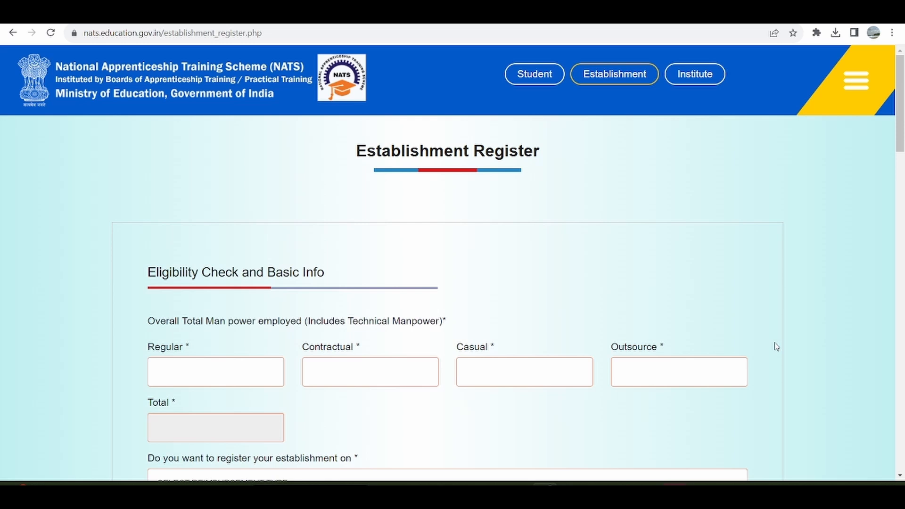
scroll(down, 3)
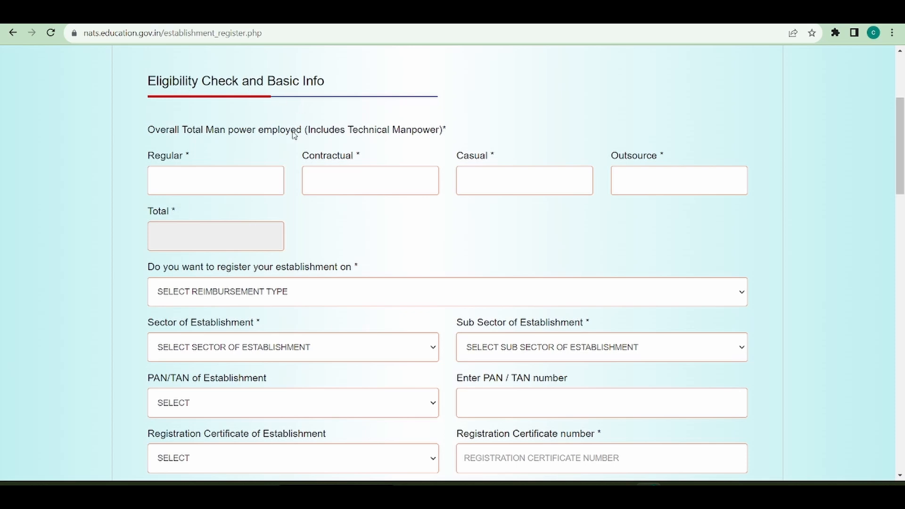
mouse_move(287, 164)
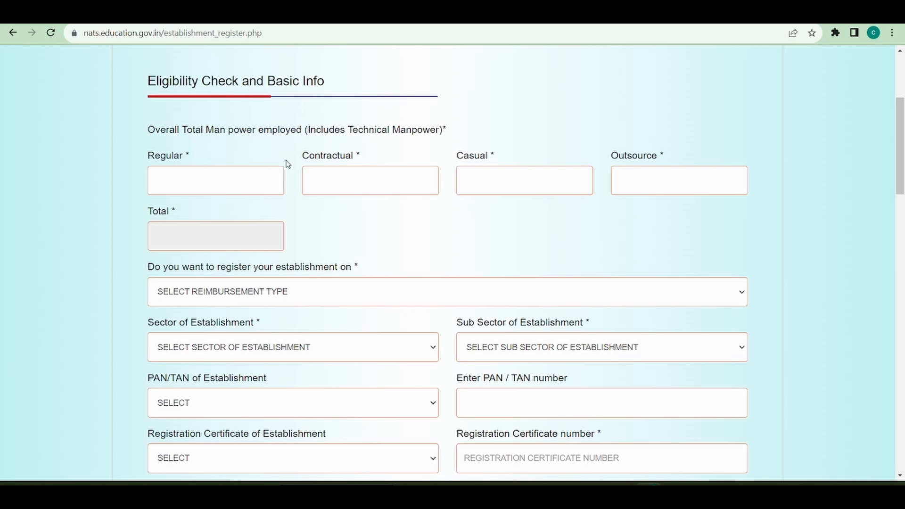
scroll(down, 3)
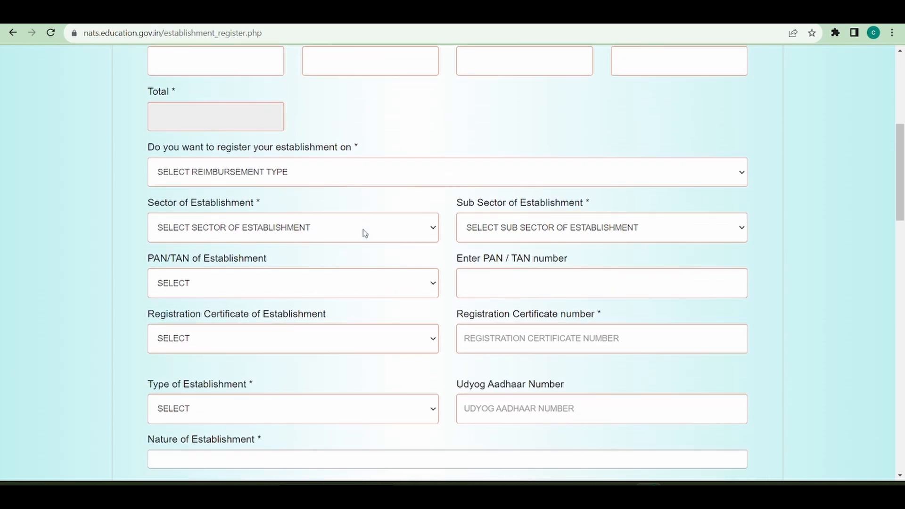
mouse_move(429, 255)
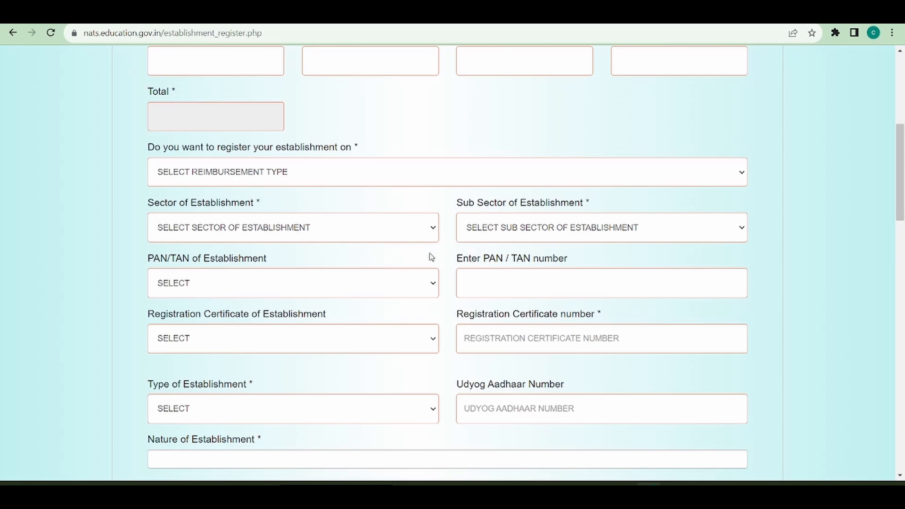
scroll(down, 3)
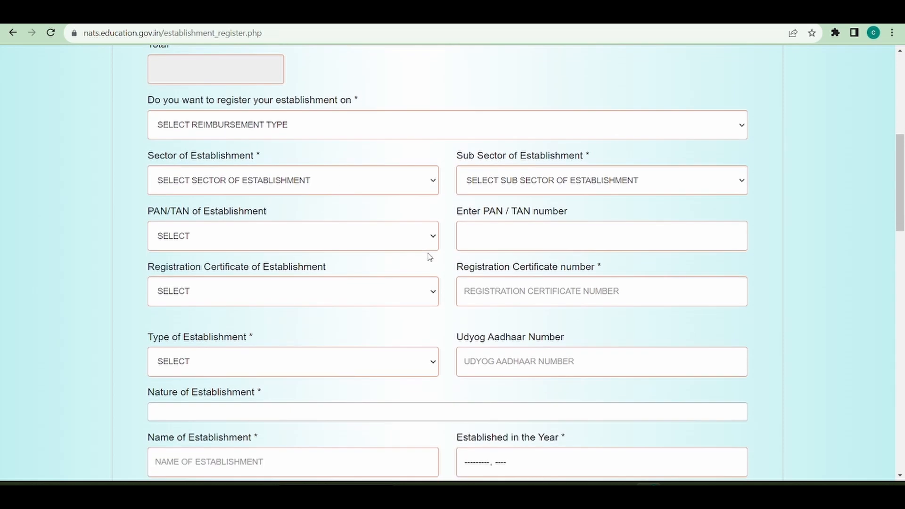
scroll(down, 3)
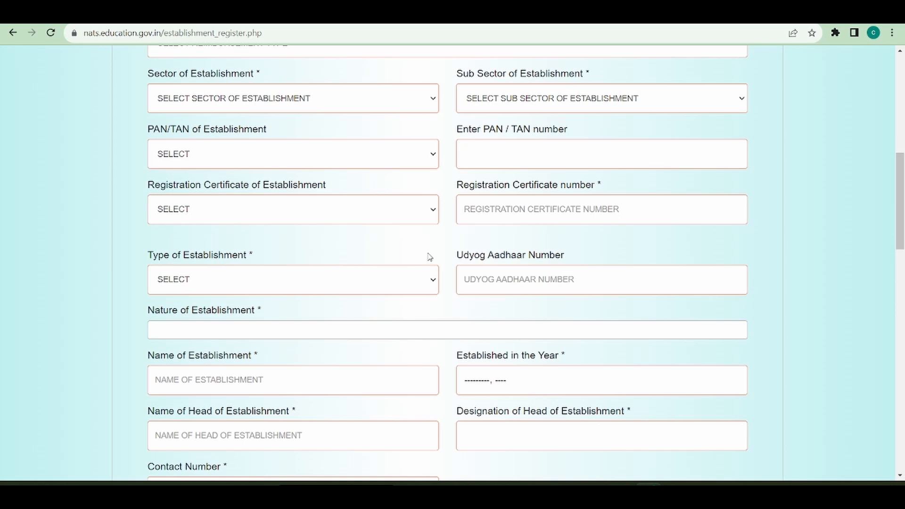
scroll(down, 3)
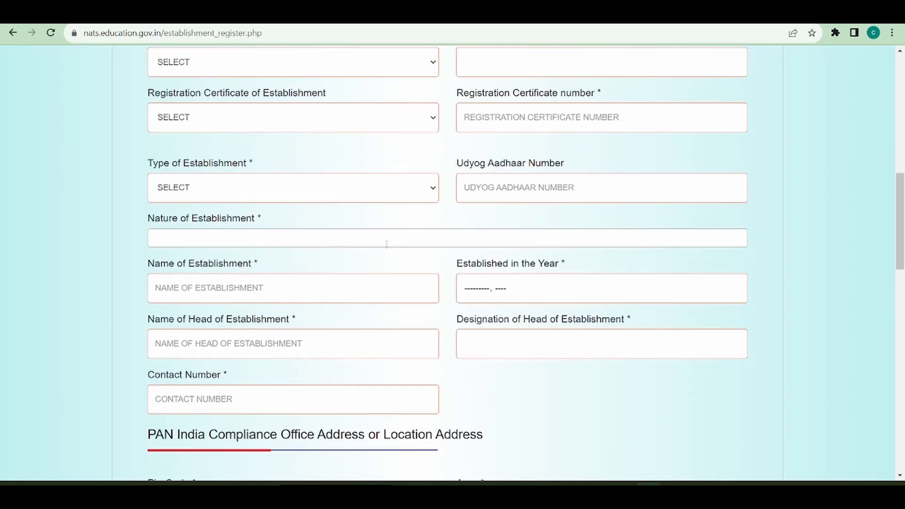
mouse_move(331, 266)
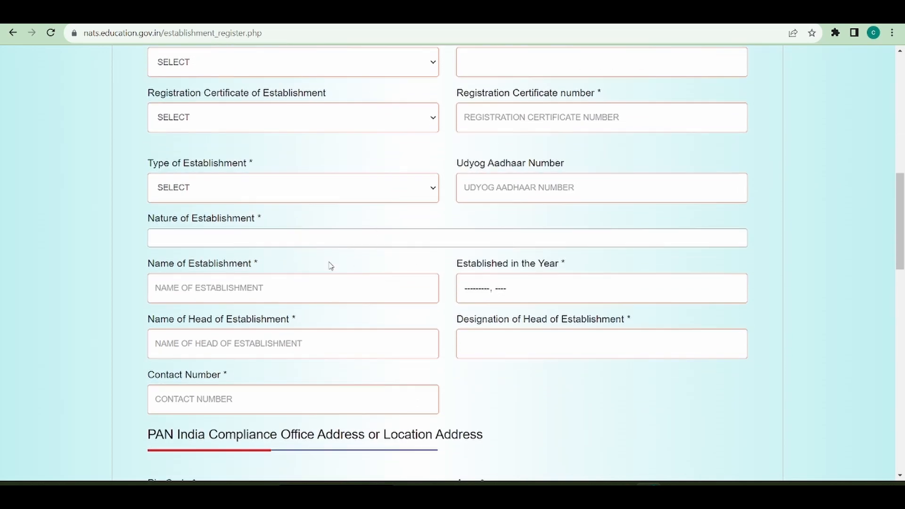
scroll(down, 3)
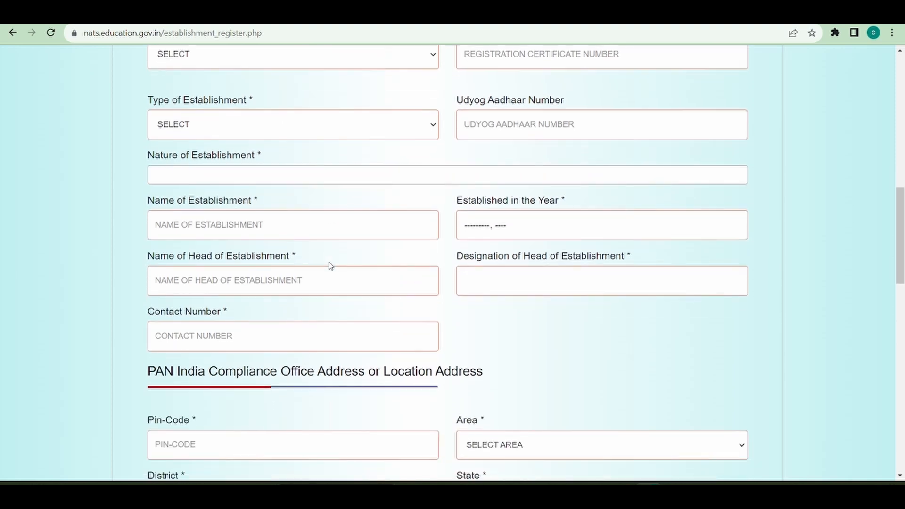
mouse_move(253, 267)
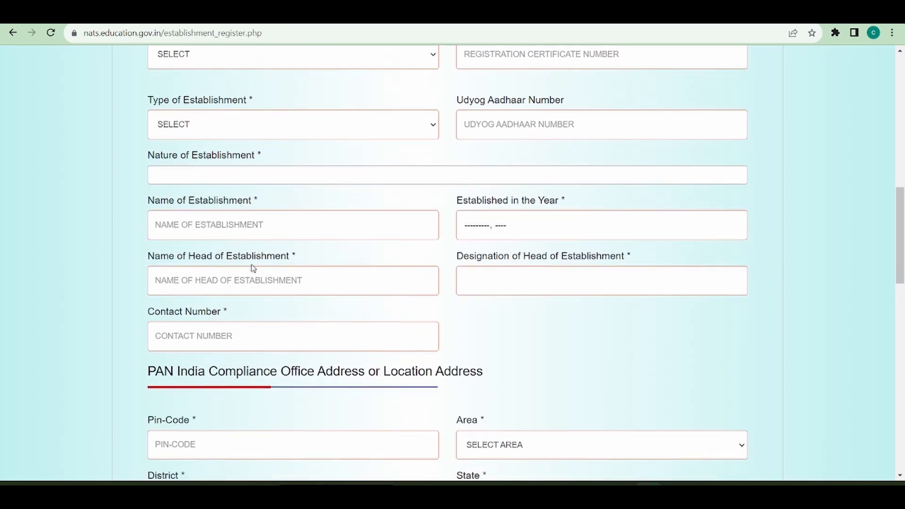
scroll(down, 3)
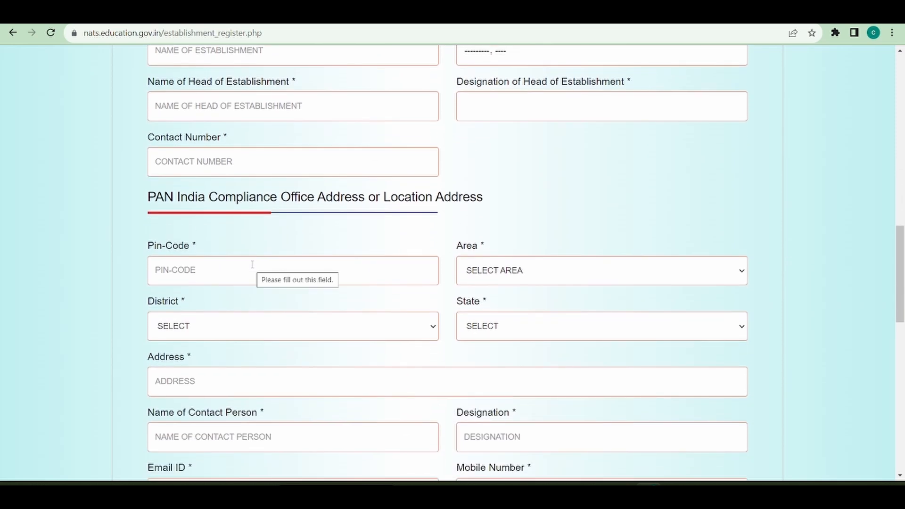
scroll(down, 3)
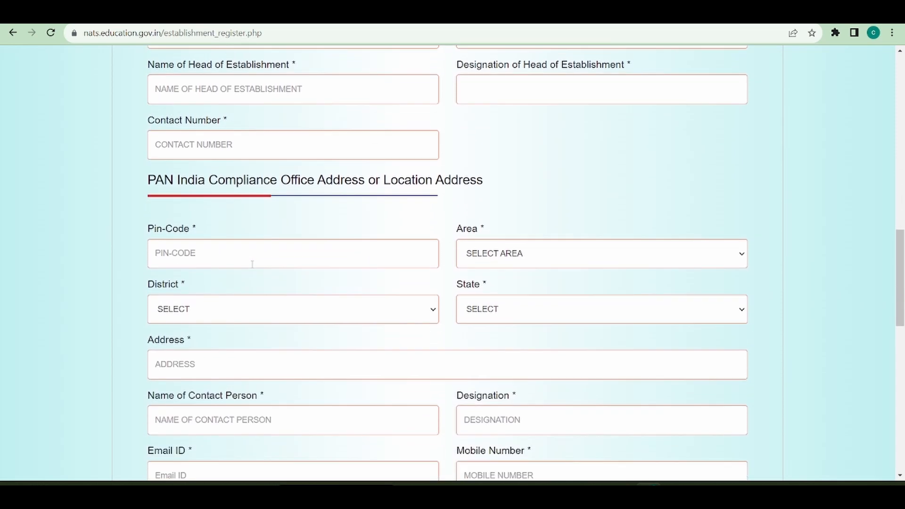
scroll(down, 3)
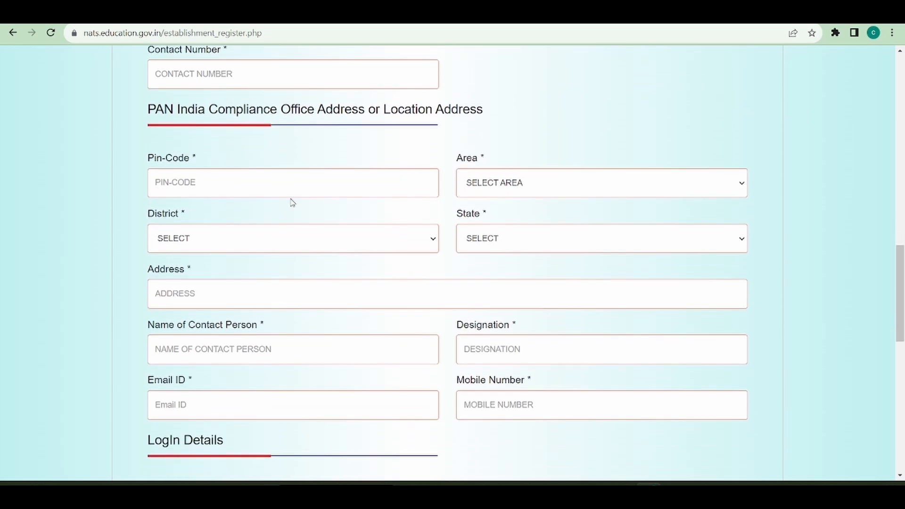
scroll(down, 3)
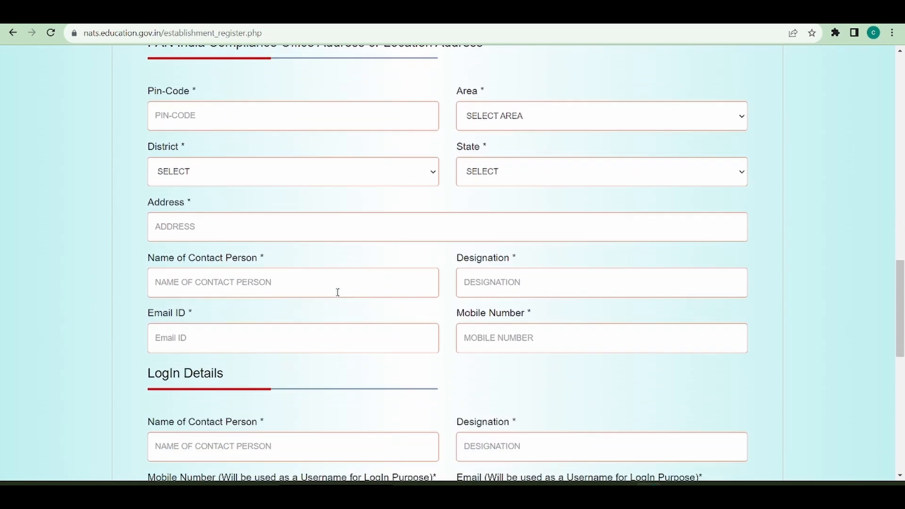
scroll(down, 3)
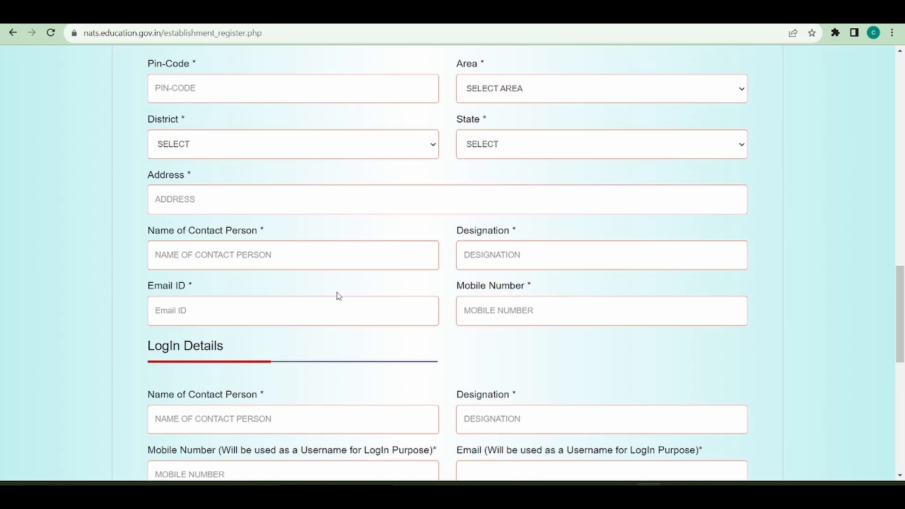
scroll(down, 3)
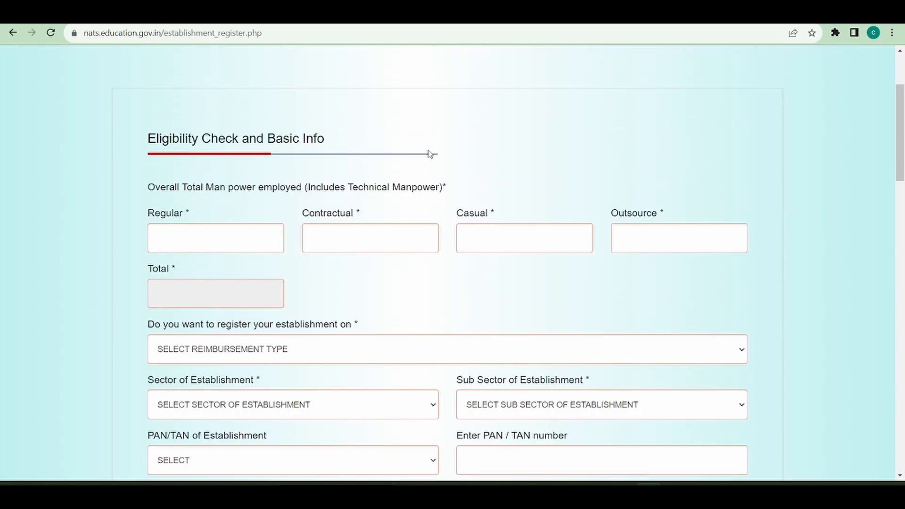
Enter manpower counts: 20 regular, 20 contractual, 10 casual and 40 outsourced (total 90)
click(215, 237)
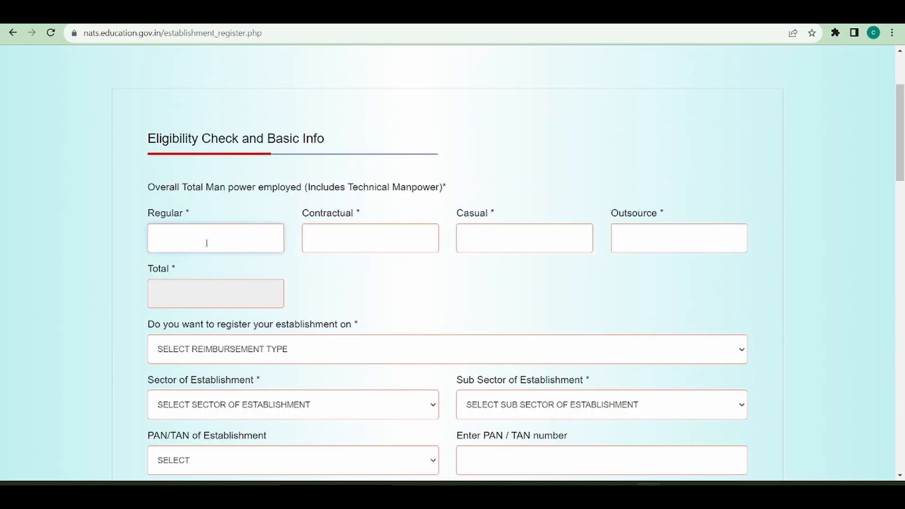
text(20)
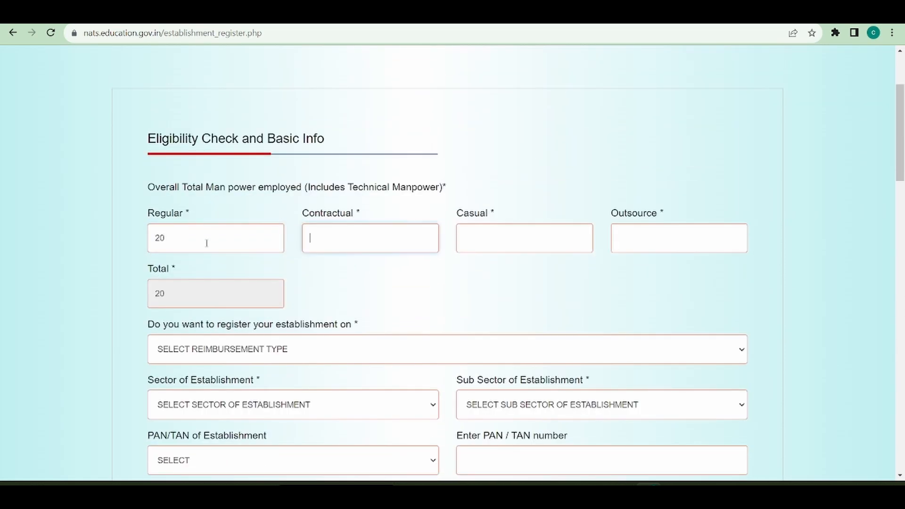
text(20)
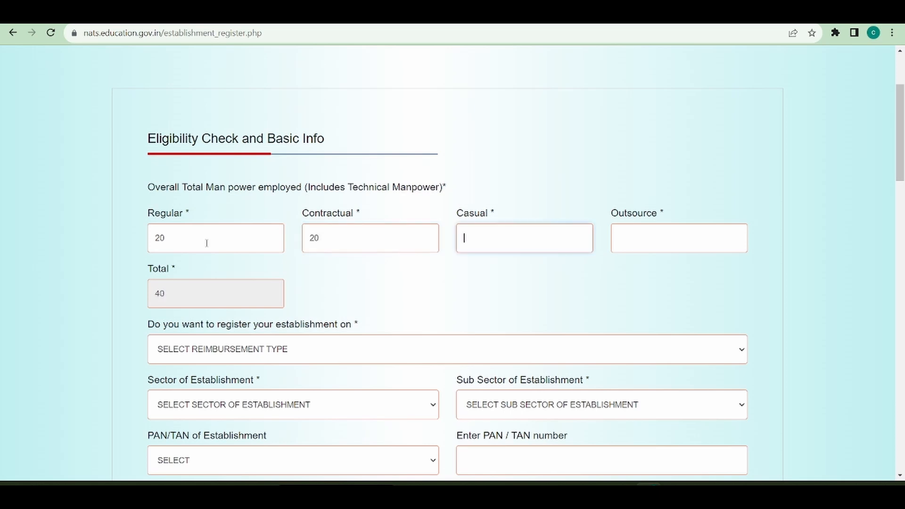
text(10)
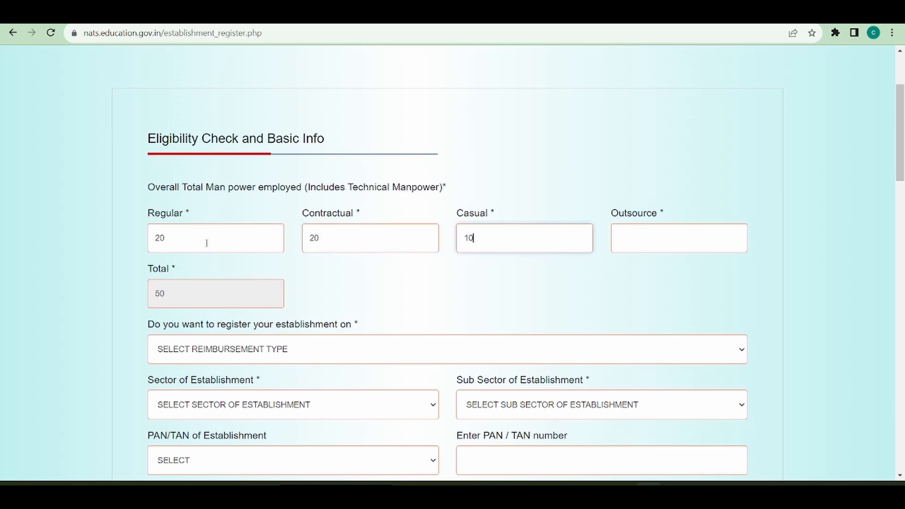
text(40)
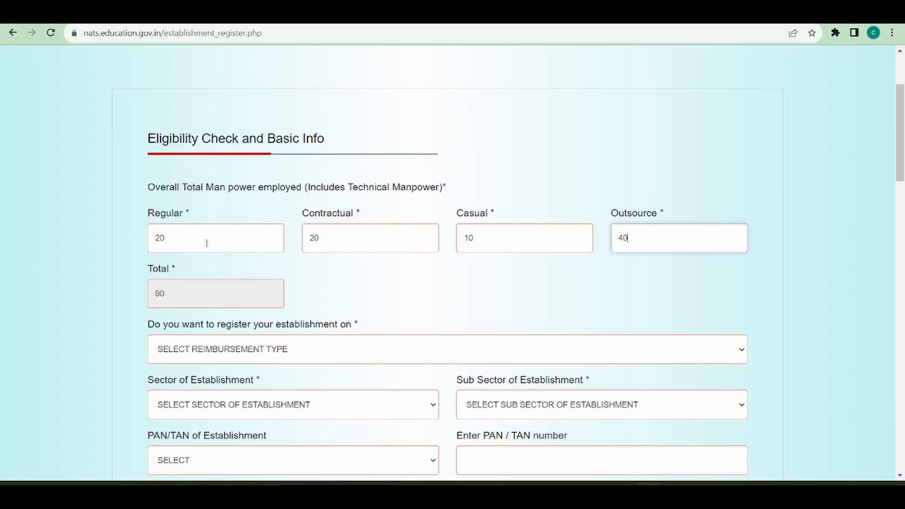
scroll(down, 3)
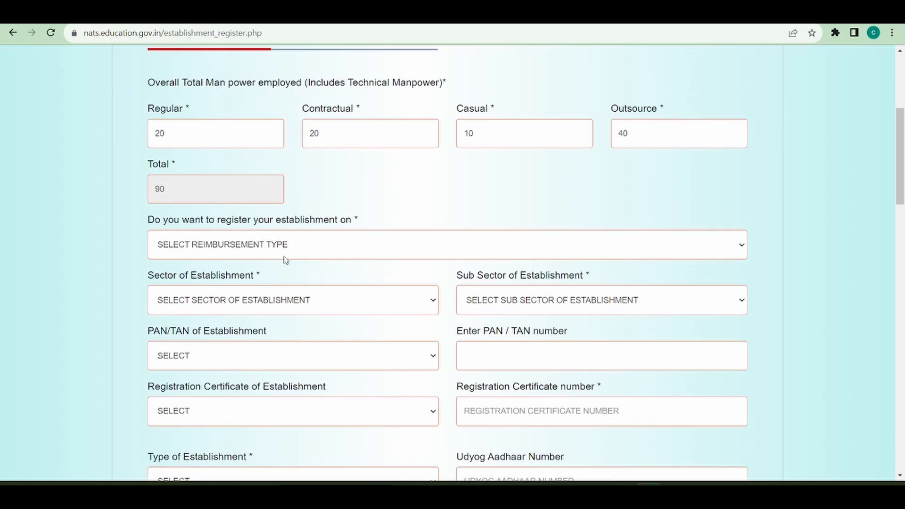
Set the registration type to NON-REIMBURSEMENT and acknowledge the resulting notice
click(446, 244)
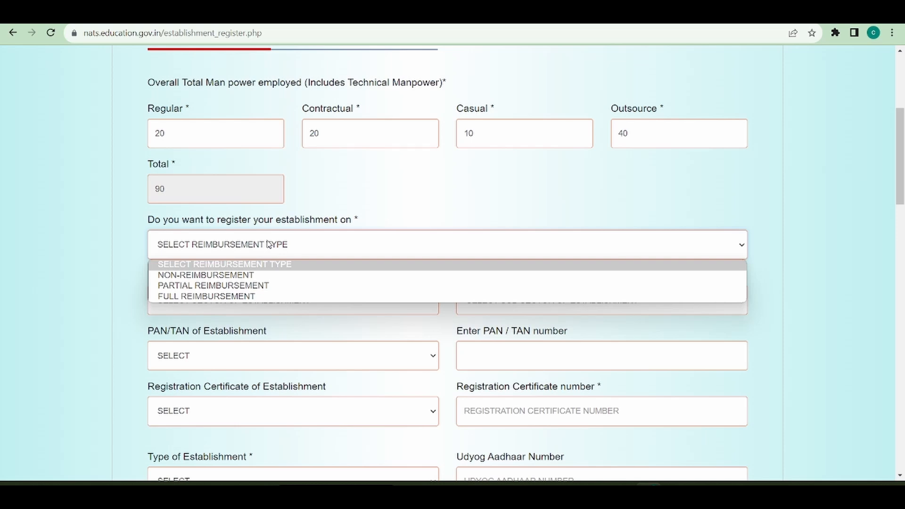
mouse_move(205, 275)
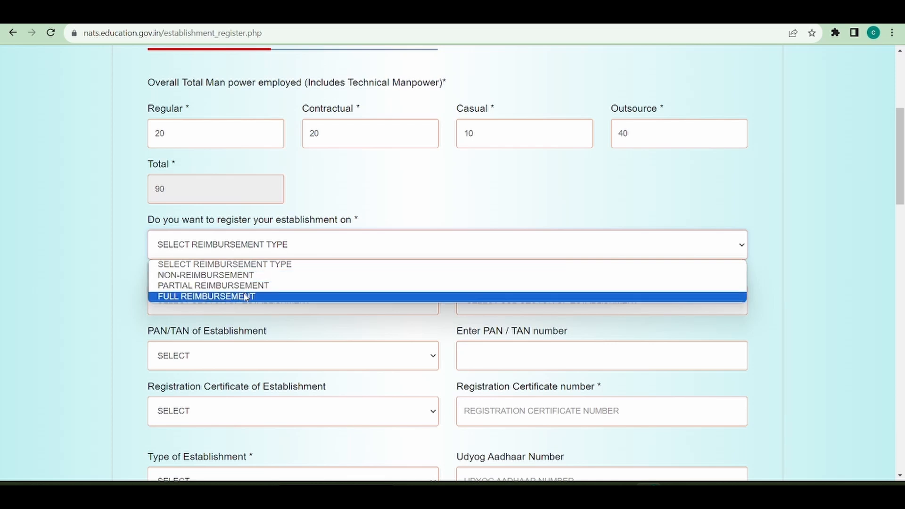
mouse_move(212, 284)
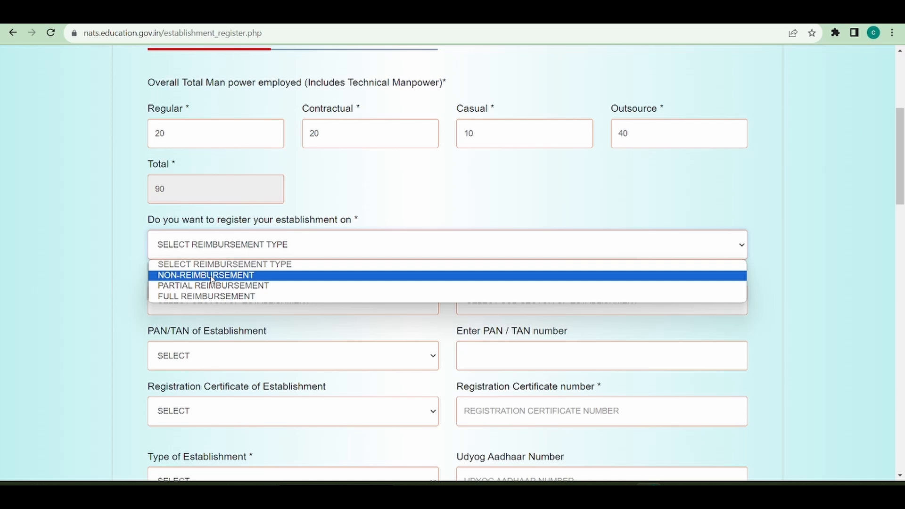
click(205, 275)
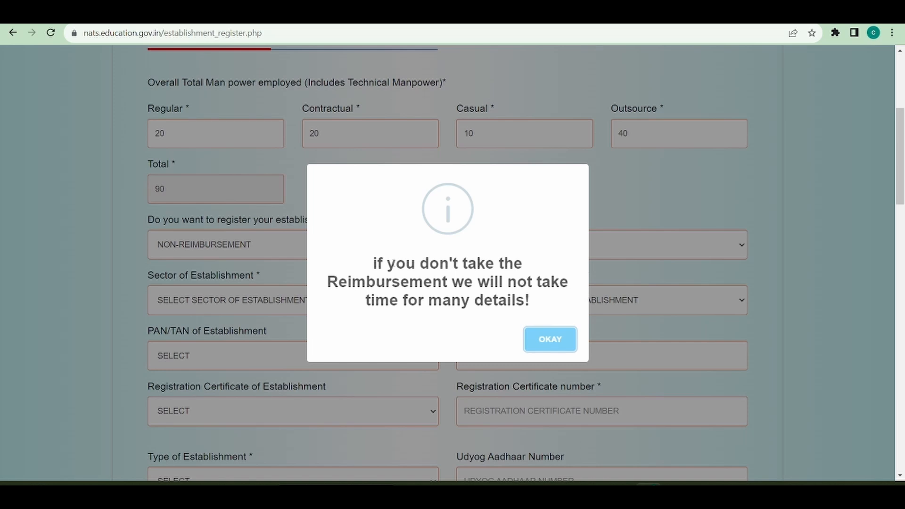
click(548, 339)
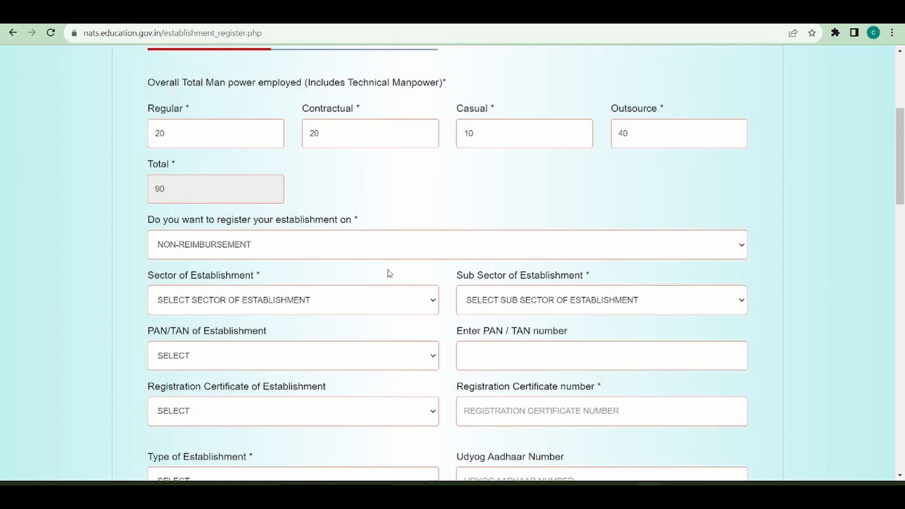
Set the establishment sector to STATE and sub sector to AUTONOMOUS BODIES
scroll(down, 3)
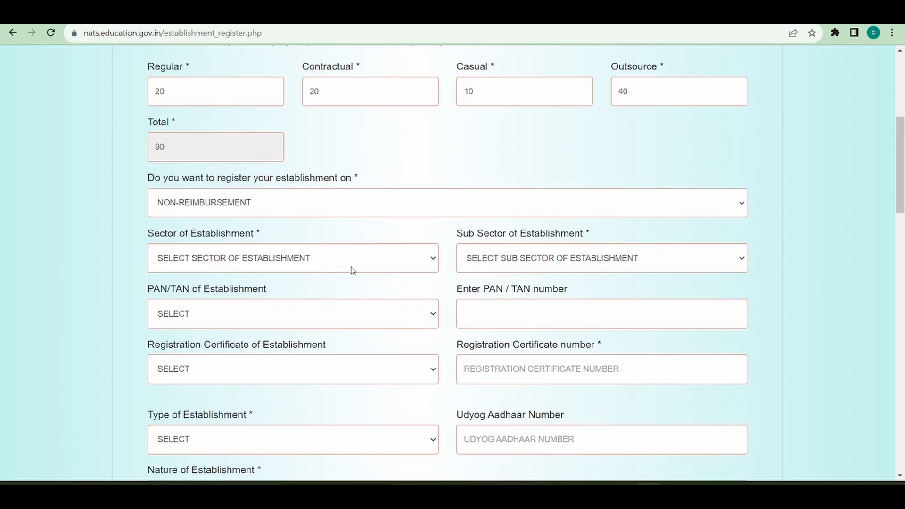
click(292, 258)
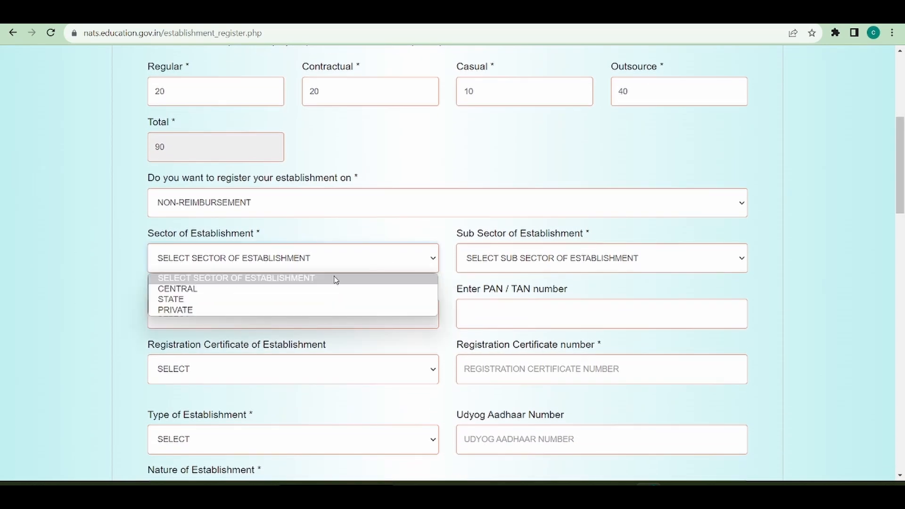
click(170, 299)
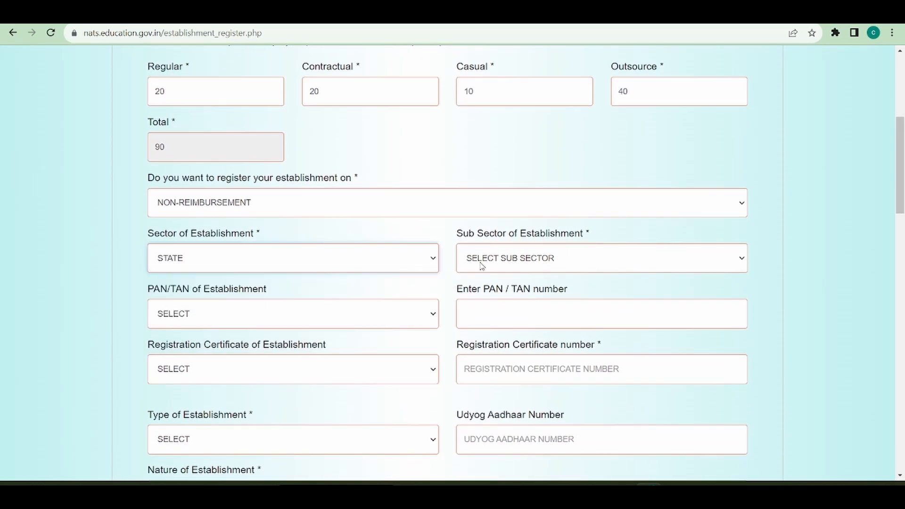
click(601, 258)
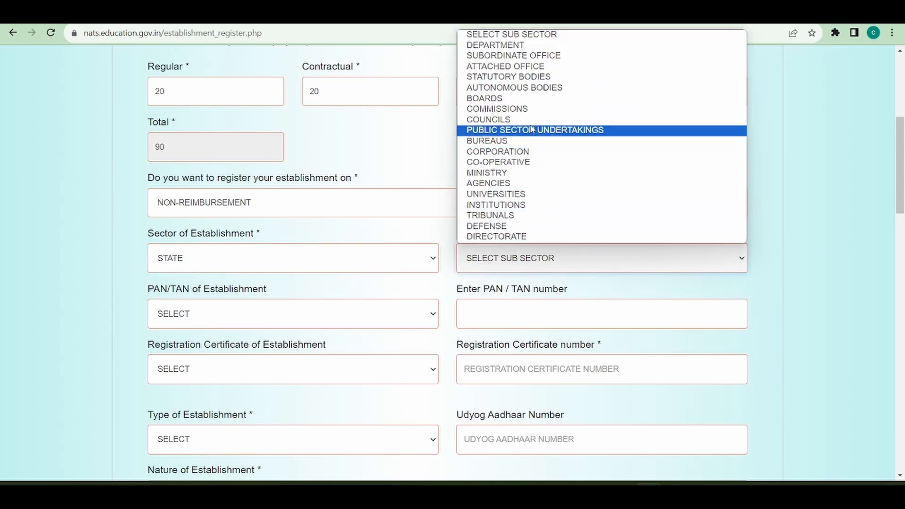
click(513, 87)
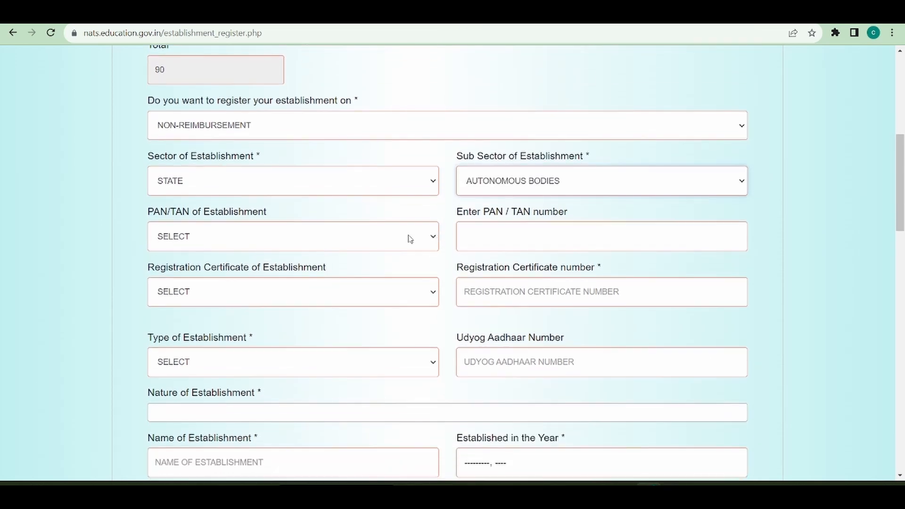
click(292, 236)
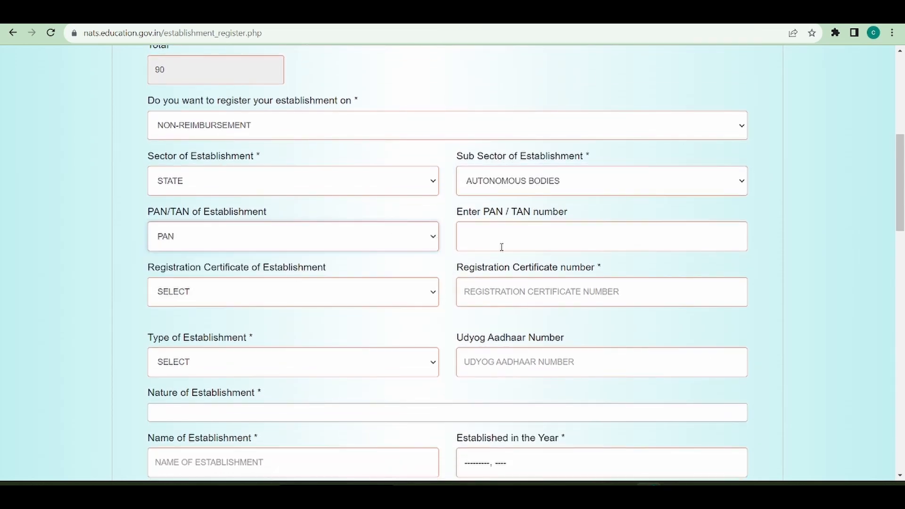
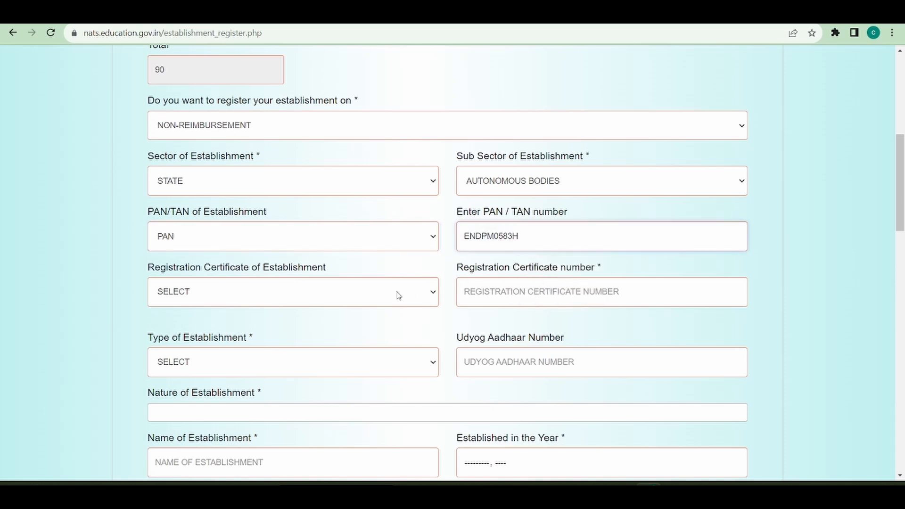
click(292, 291)
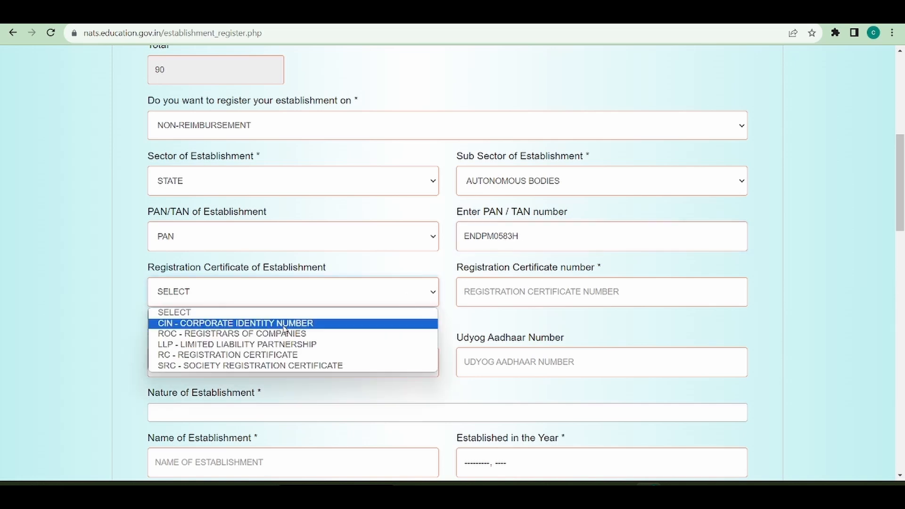
click(233, 324)
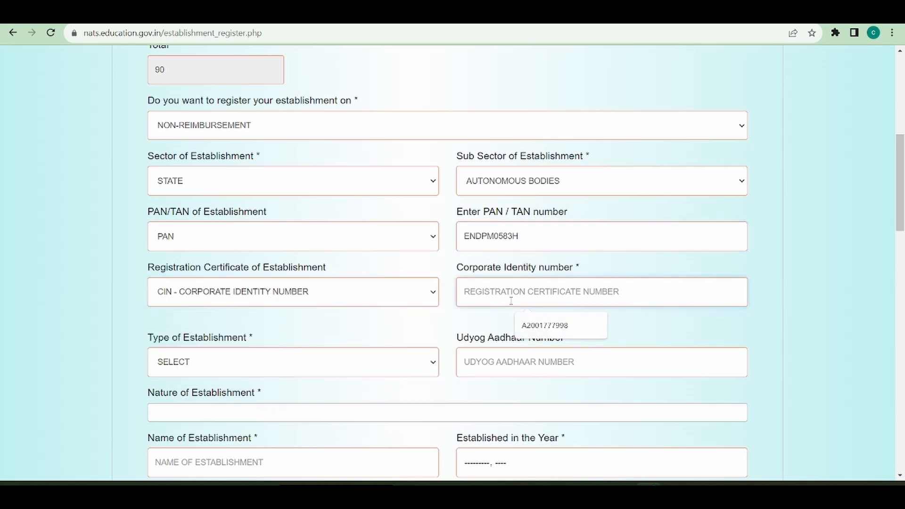
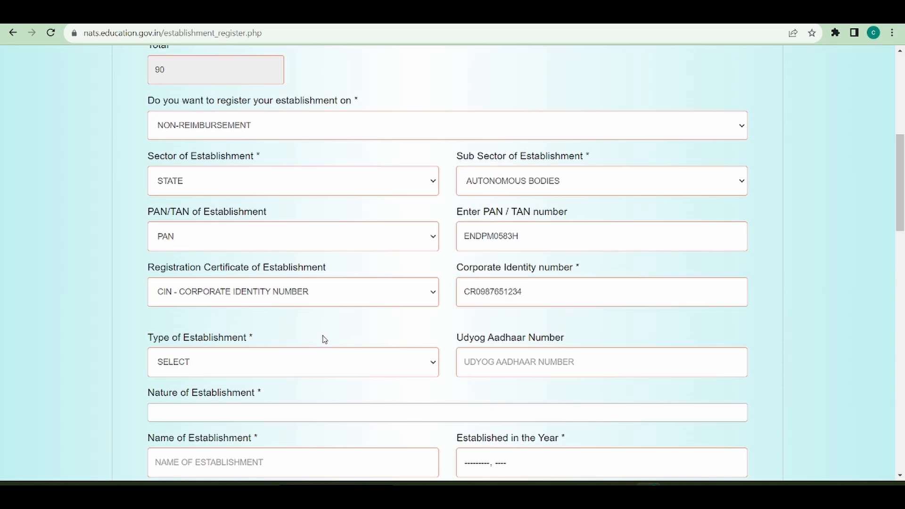
Set establishment type to MEDIUM and enter Udyog Aadhaar number AW12D1234567
click(292, 362)
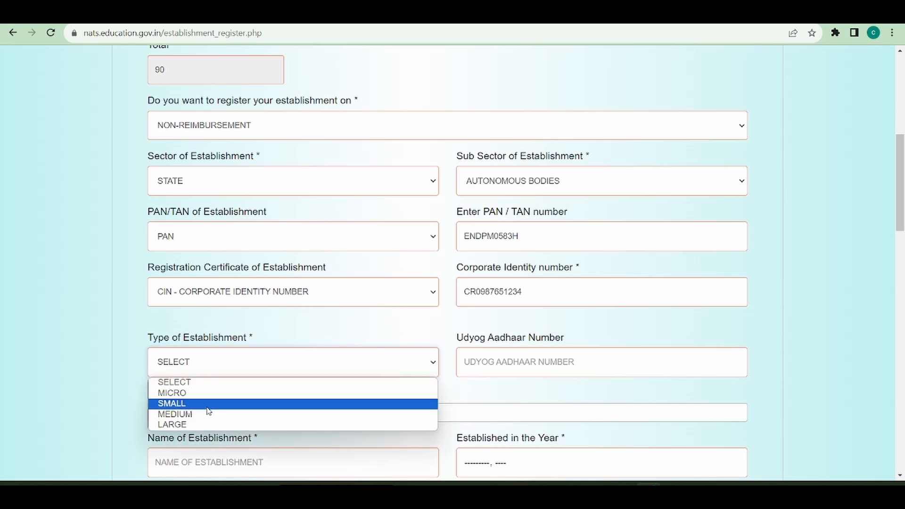
click(176, 414)
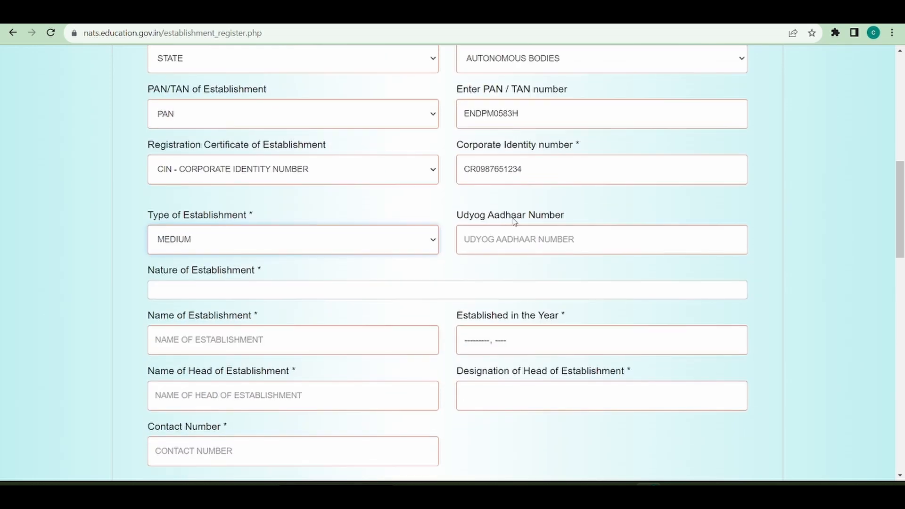
click(600, 239)
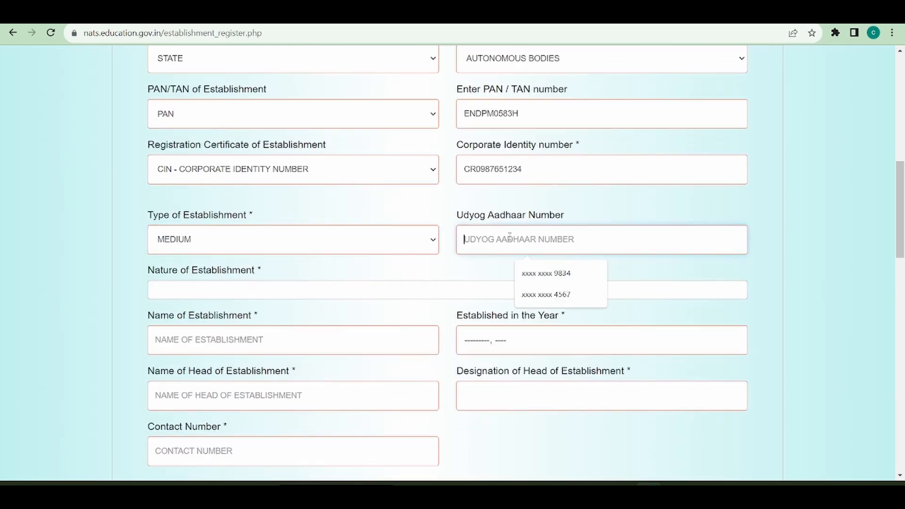
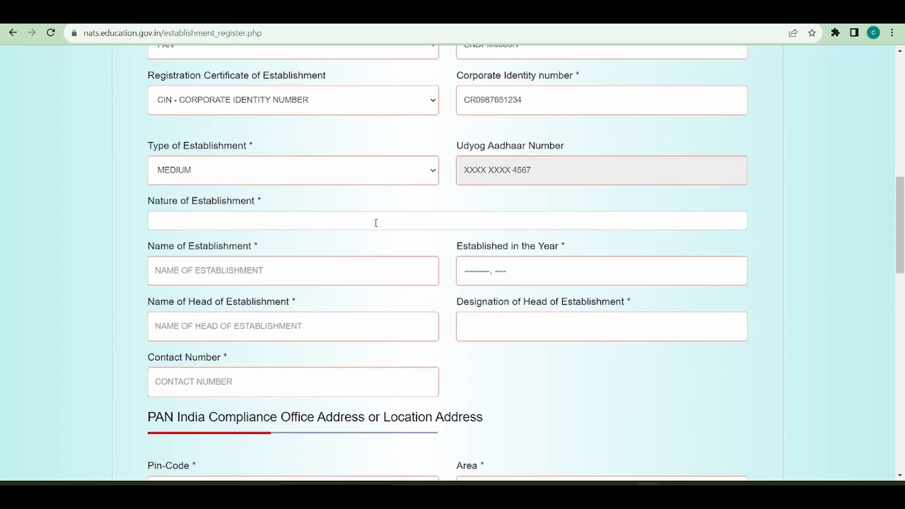
Set nature Banking and Finance, name KRB BANK, established February 2015, and head Sainadh from a suggestion
click(447, 221)
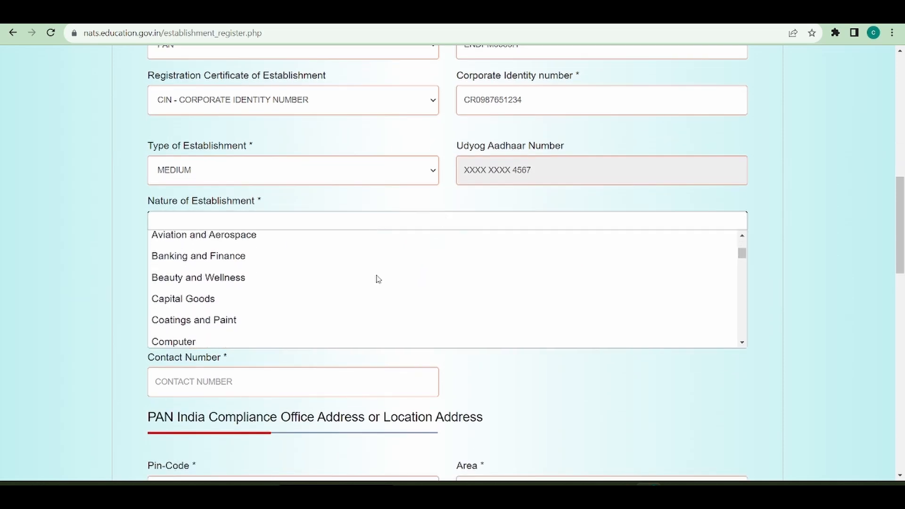
click(198, 255)
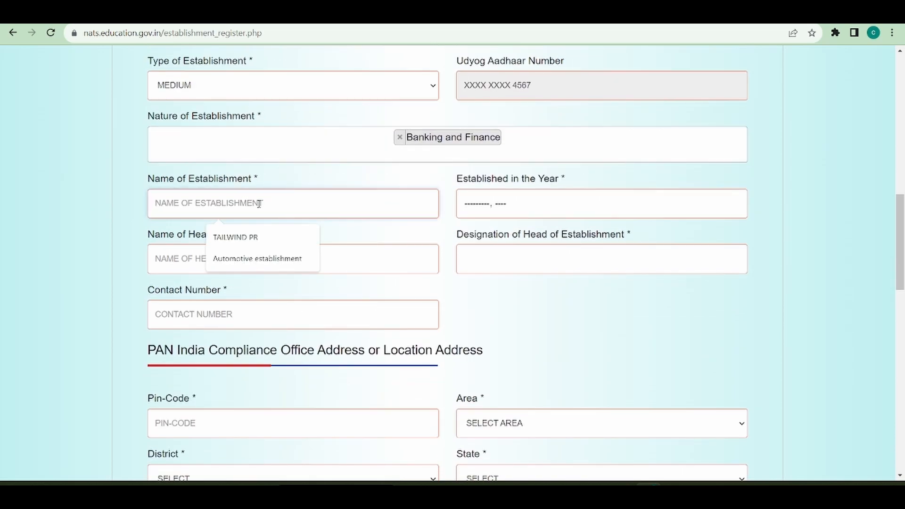
text(KRB BANK)
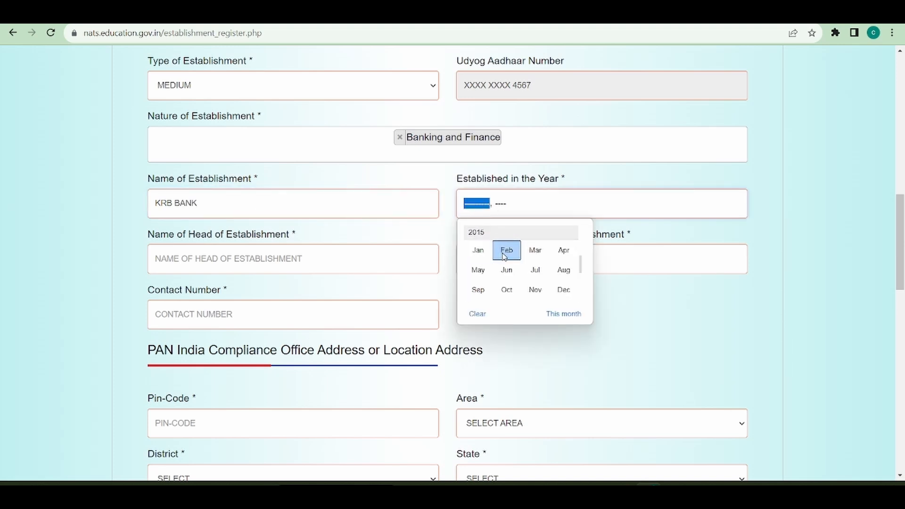
click(506, 250)
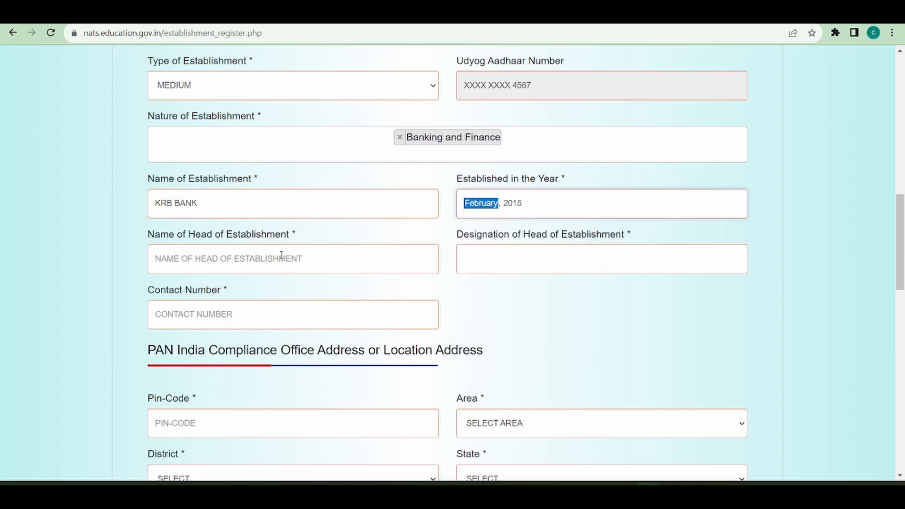
click(292, 258)
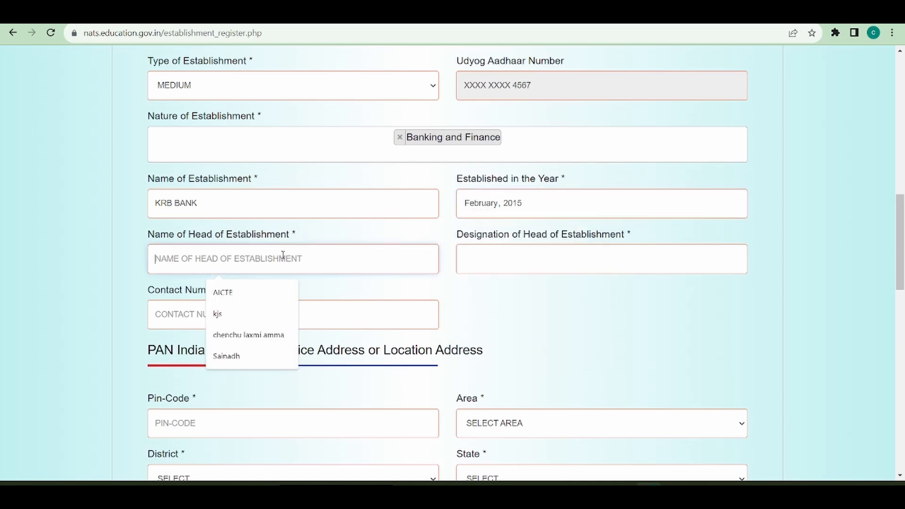
click(226, 356)
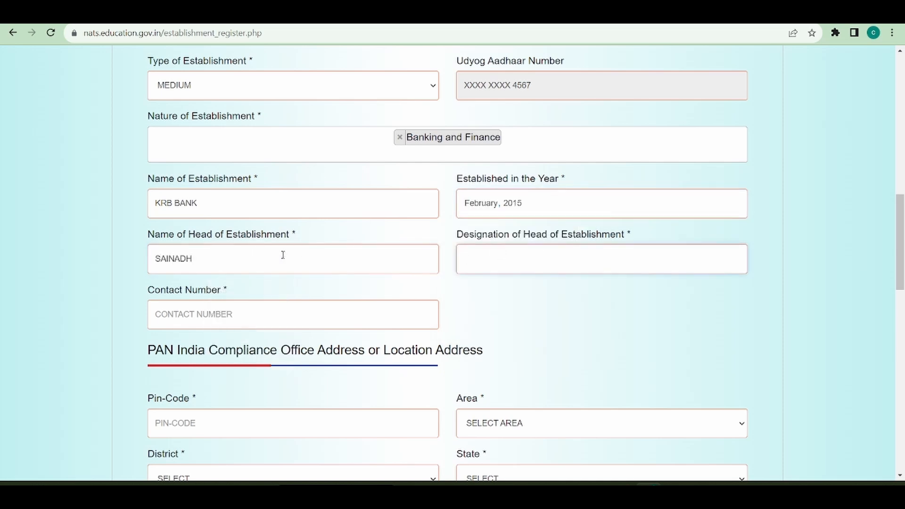
text(MDO)
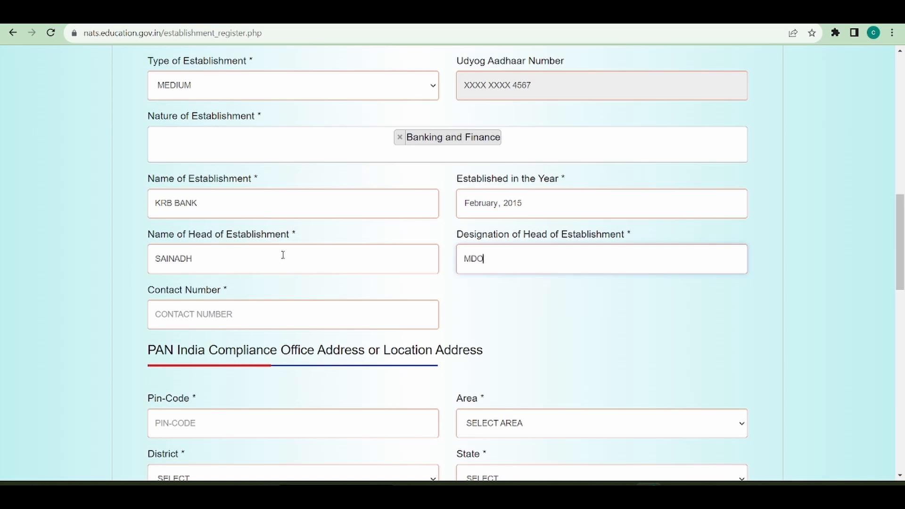
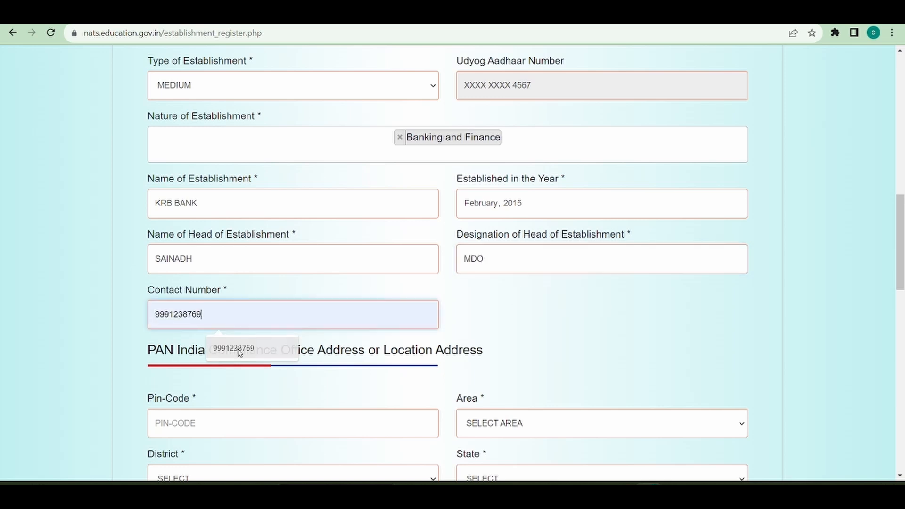
scroll(down, 3)
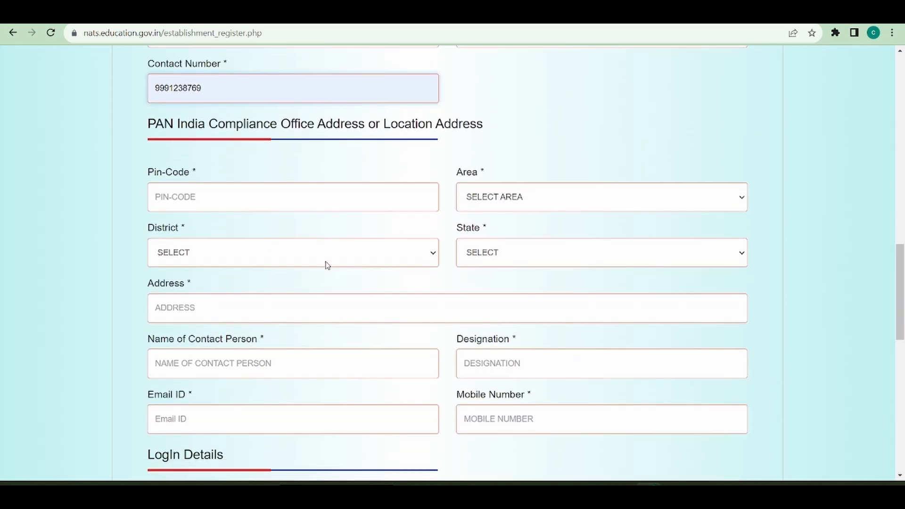
Set office pin code 110080, post office SANGAM VIHAR SO, and fill the saved road address
click(292, 197)
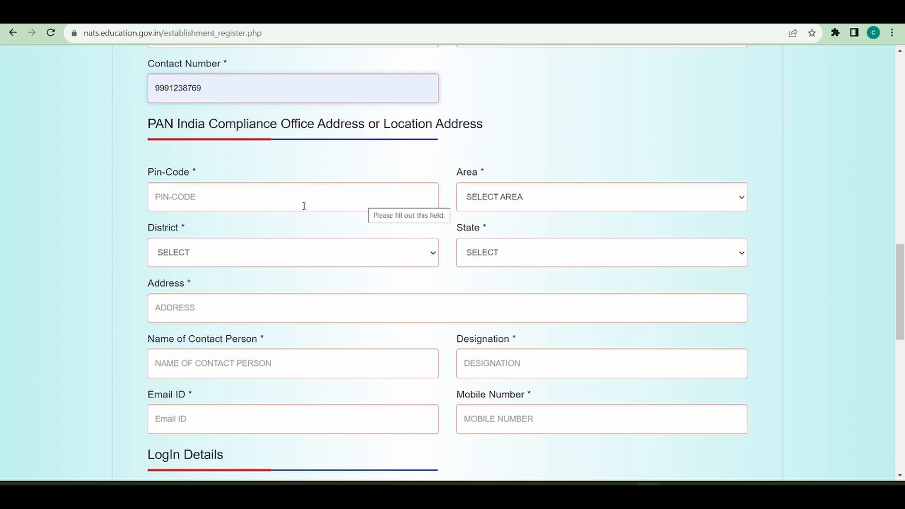
text(1)
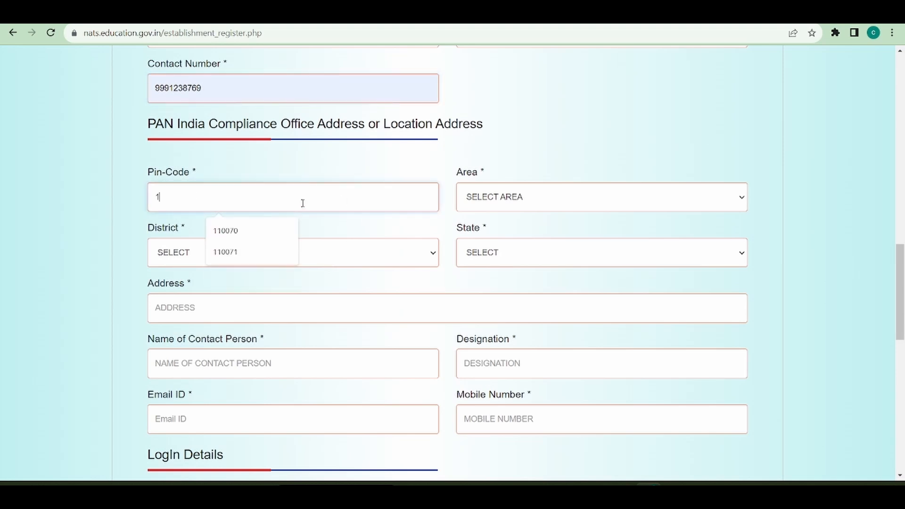
text(10080)
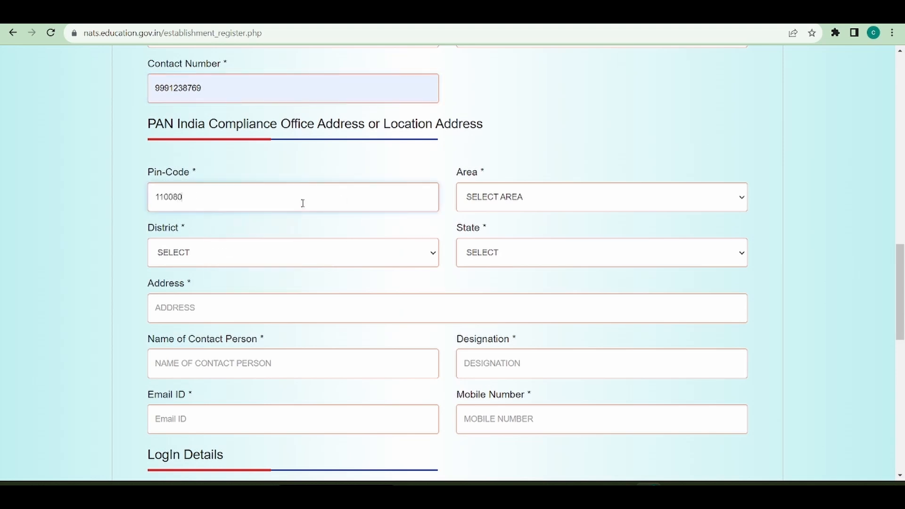
click(601, 197)
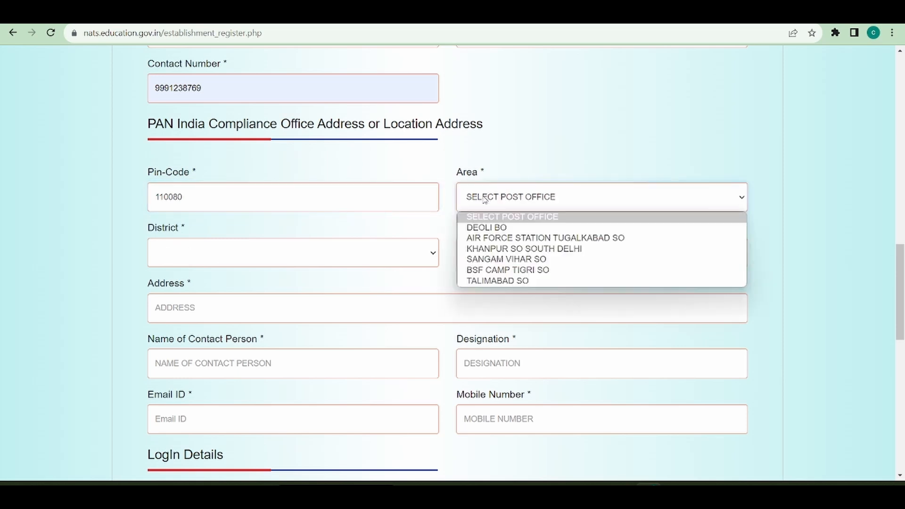
click(506, 258)
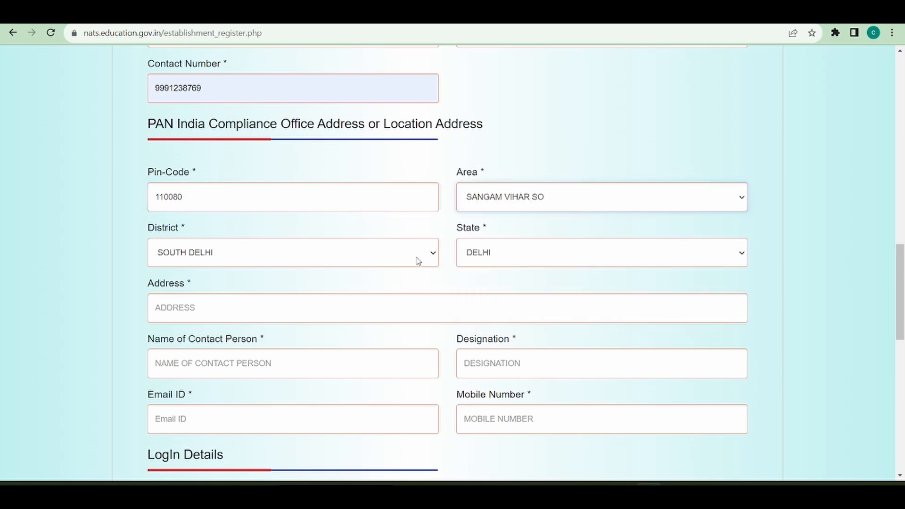
scroll(down, 3)
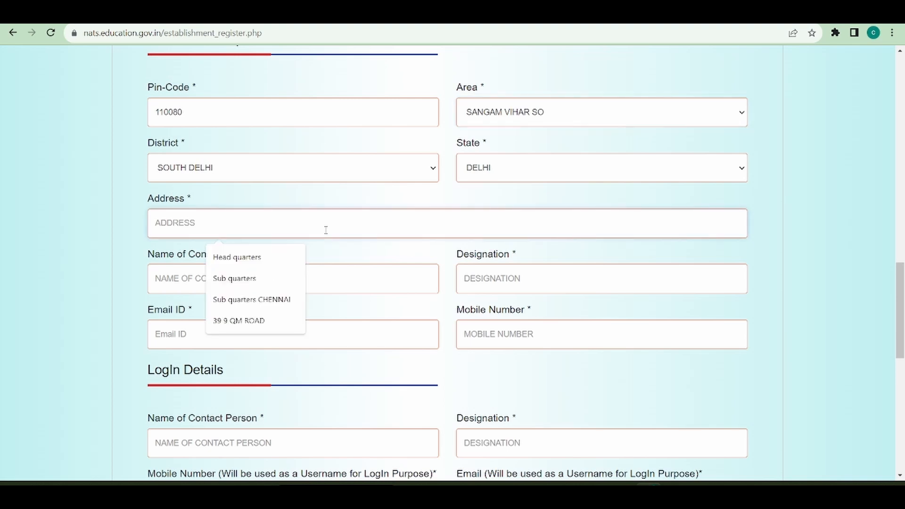
click(238, 320)
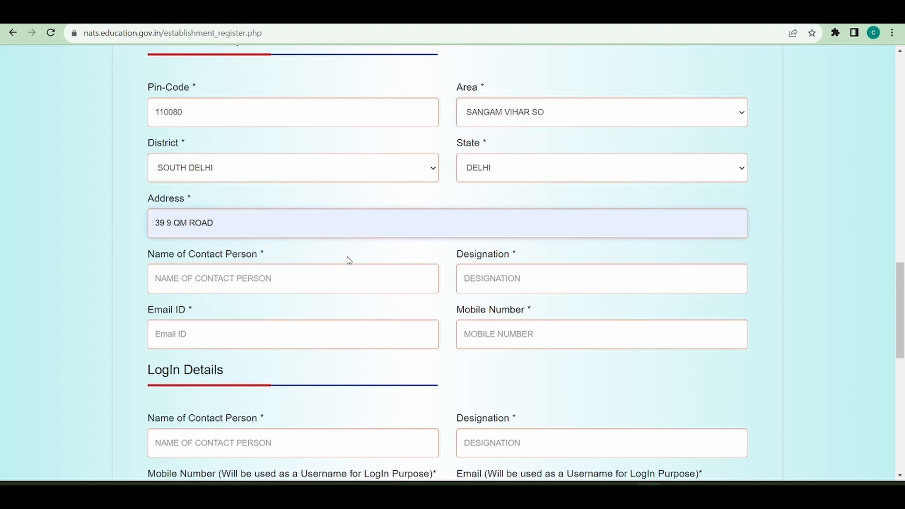
click(293, 278)
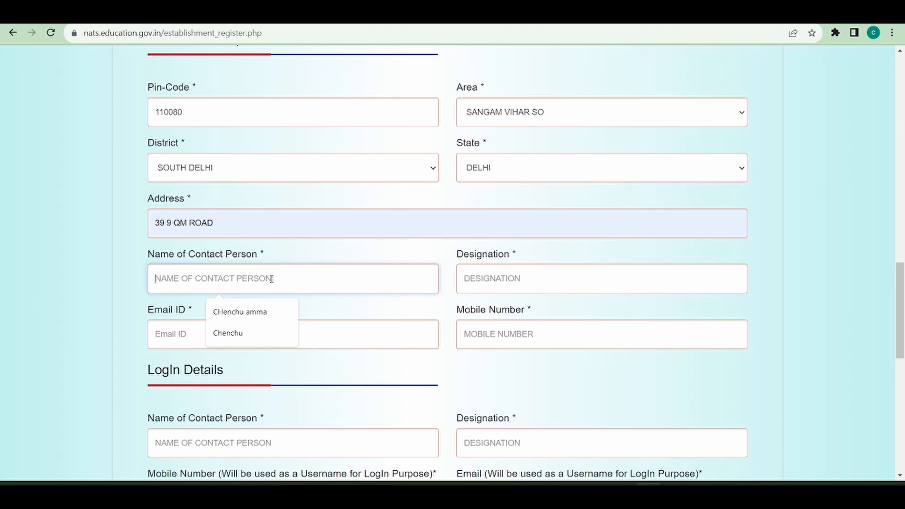
text(G MADHU)
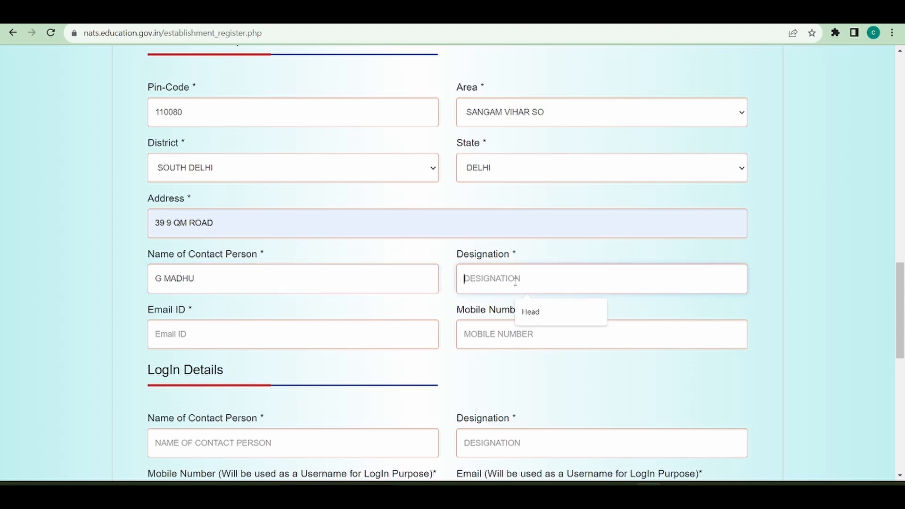
text(OF)
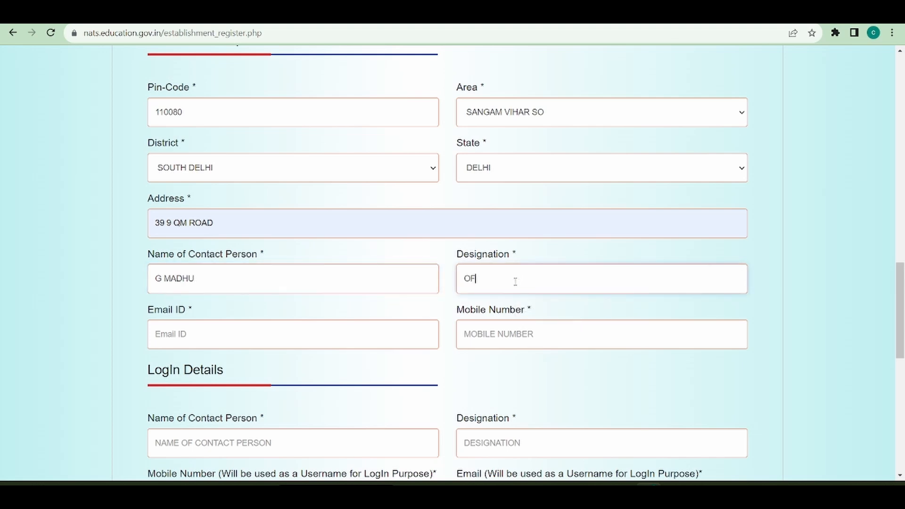
click(292, 334)
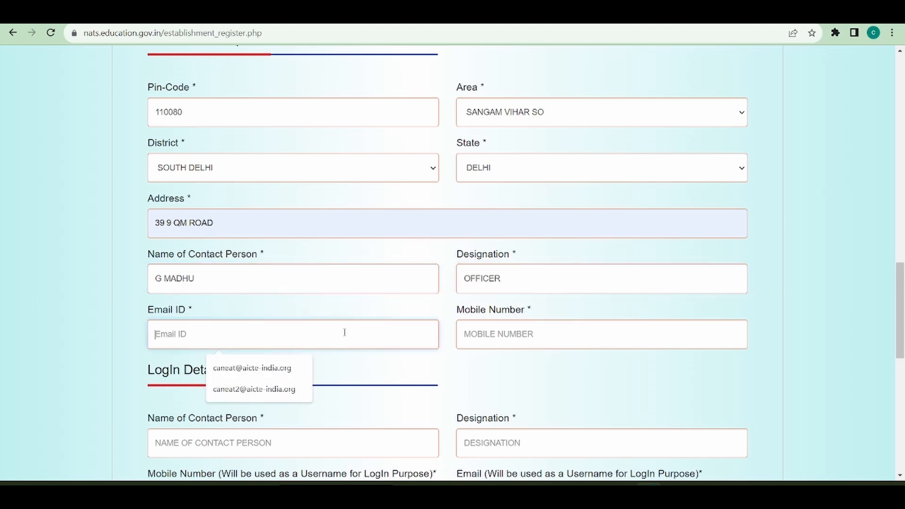
click(251, 367)
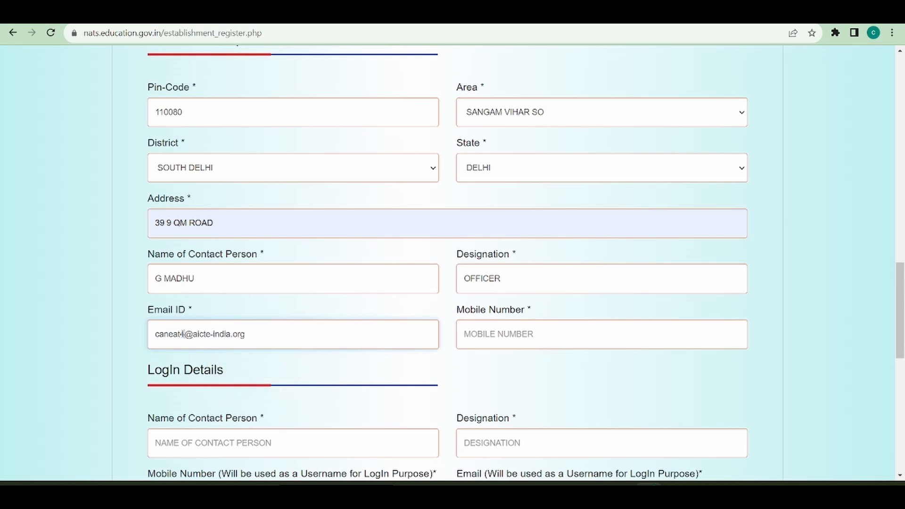
click(600, 334)
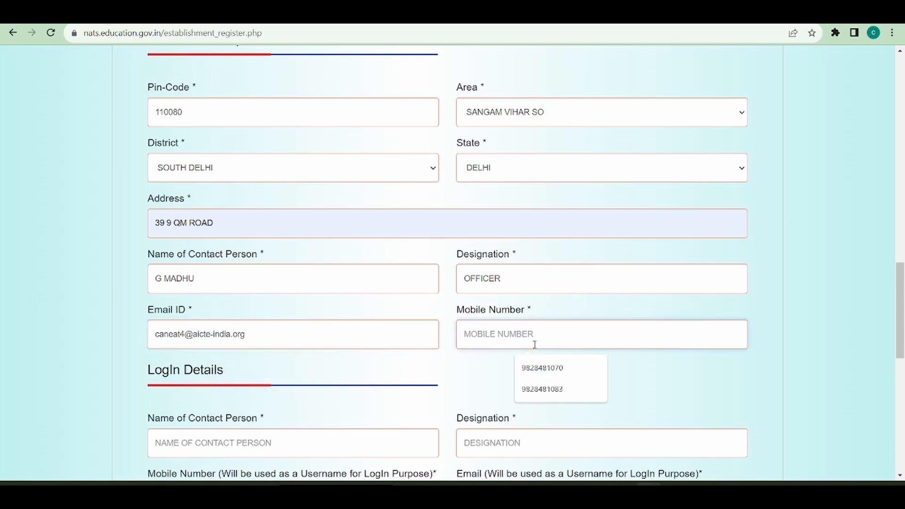
click(541, 390)
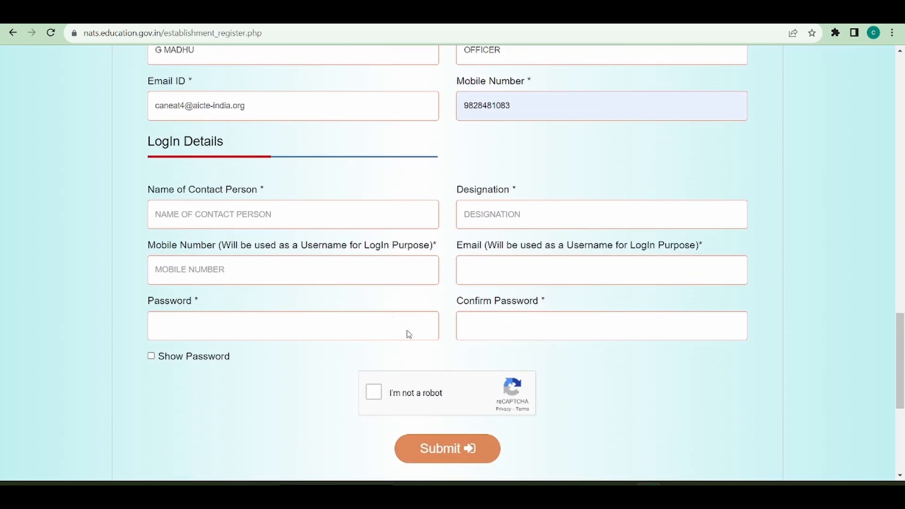
click(292, 214)
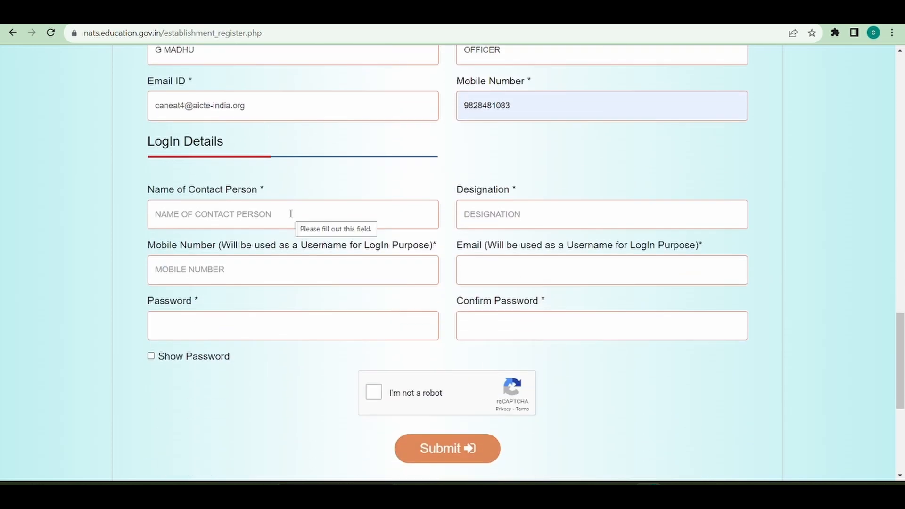
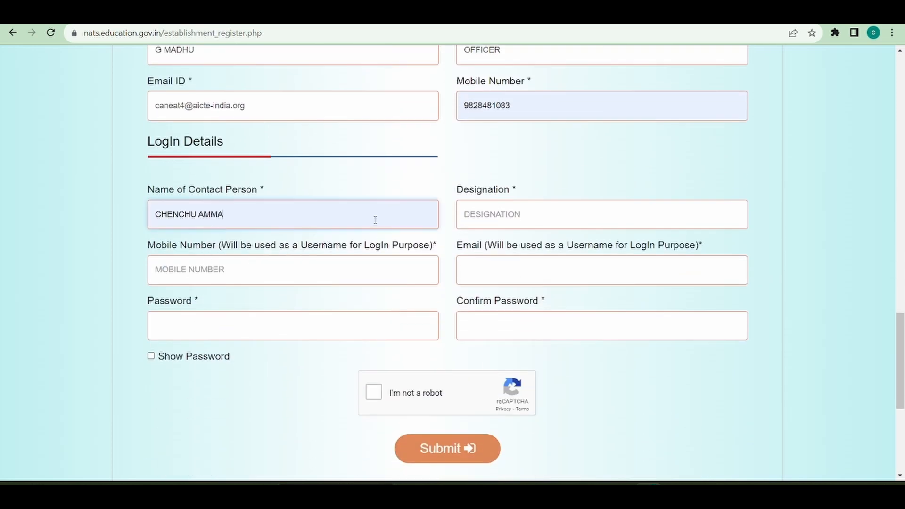
text(HEAD)
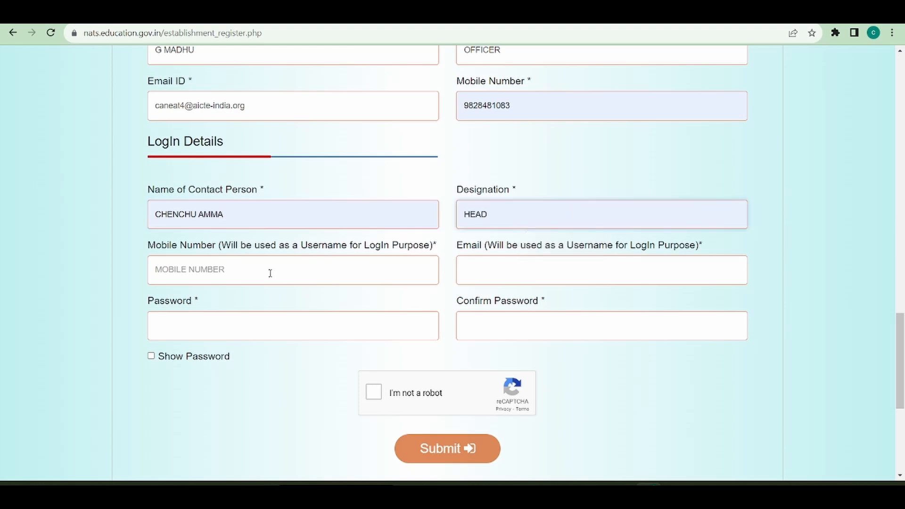
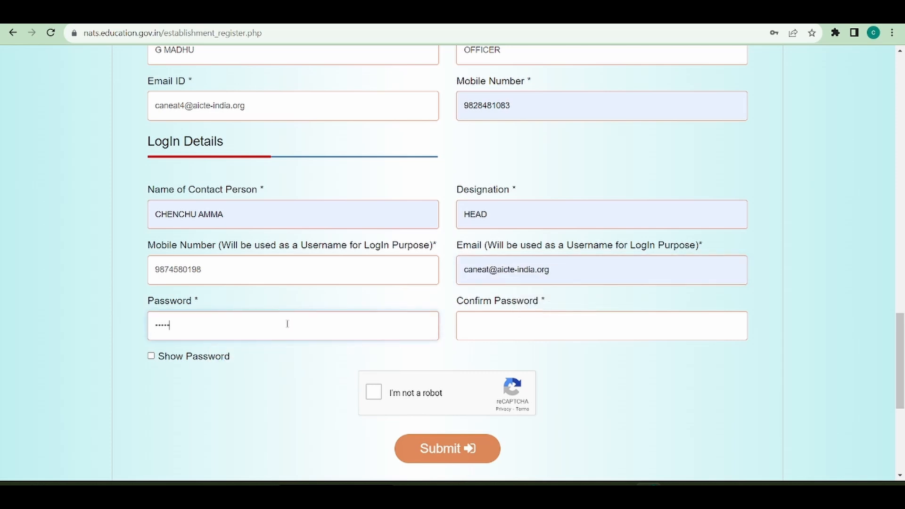
click(600, 325)
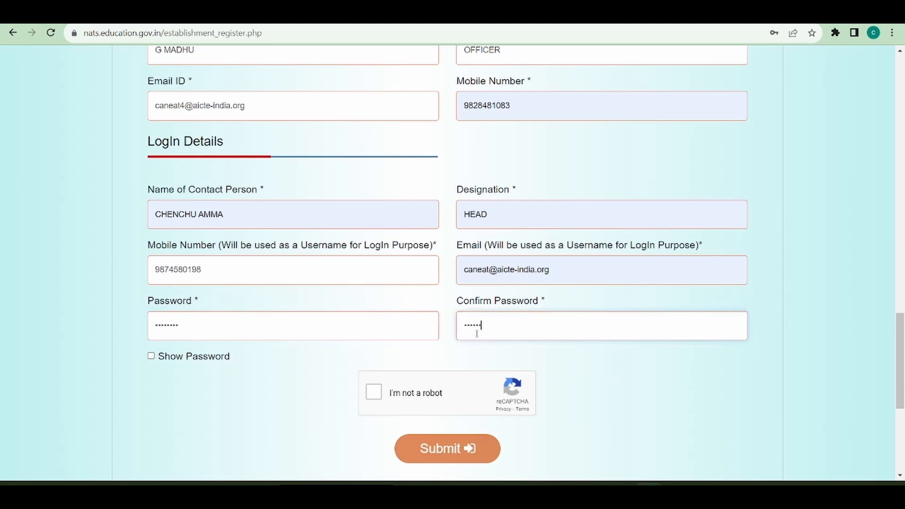
scroll(down, 3)
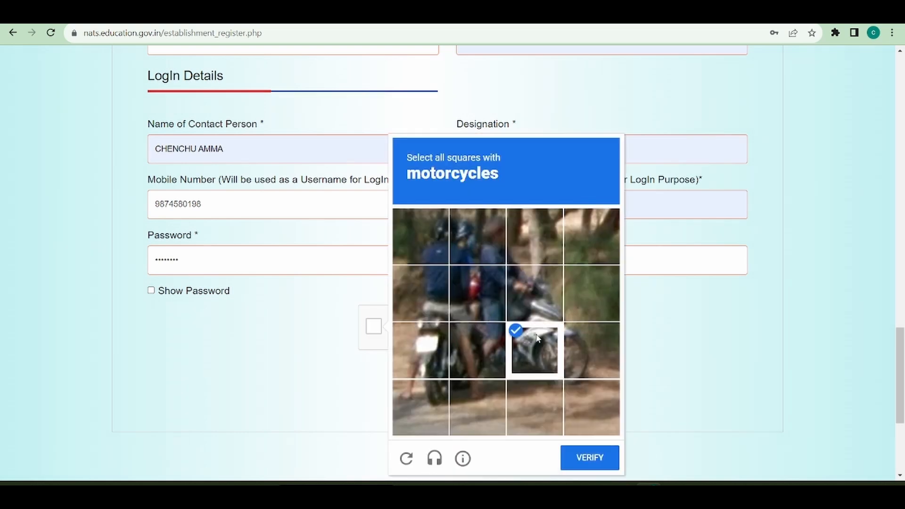
Complete the motorcycle image check and submit the establishment registration
click(477, 351)
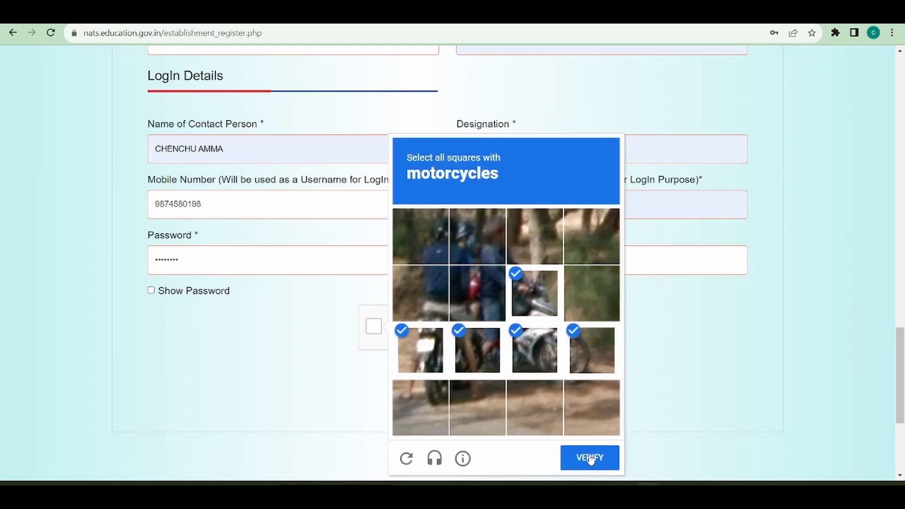
click(589, 458)
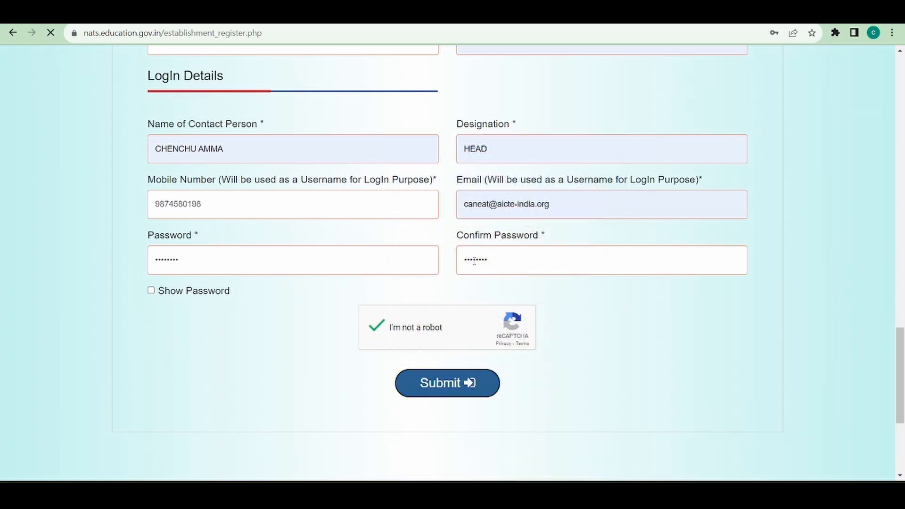
click(447, 383)
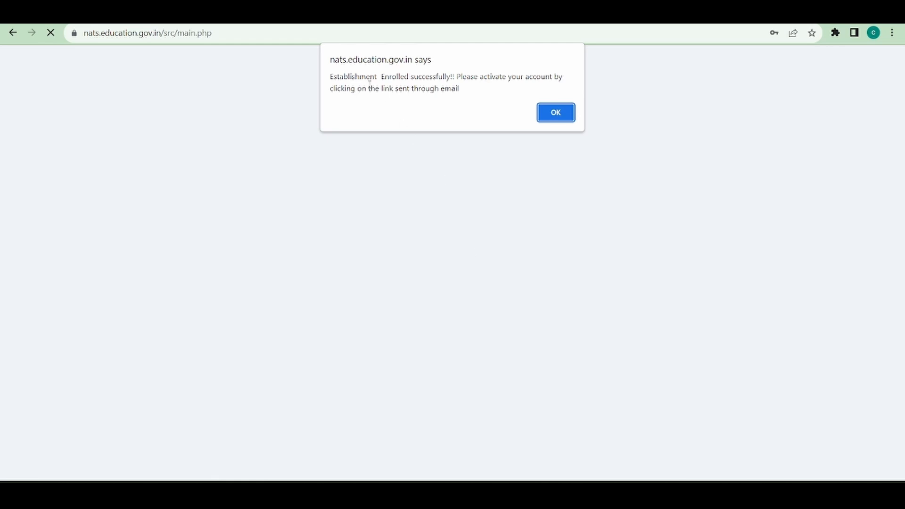
mouse_move(473, 91)
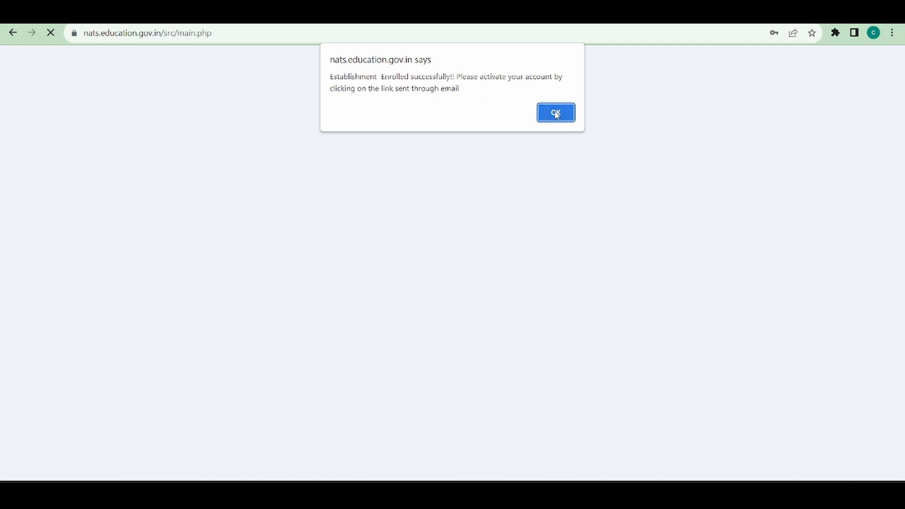
Acknowledge the successful enrolment alert asking for email activation
click(555, 112)
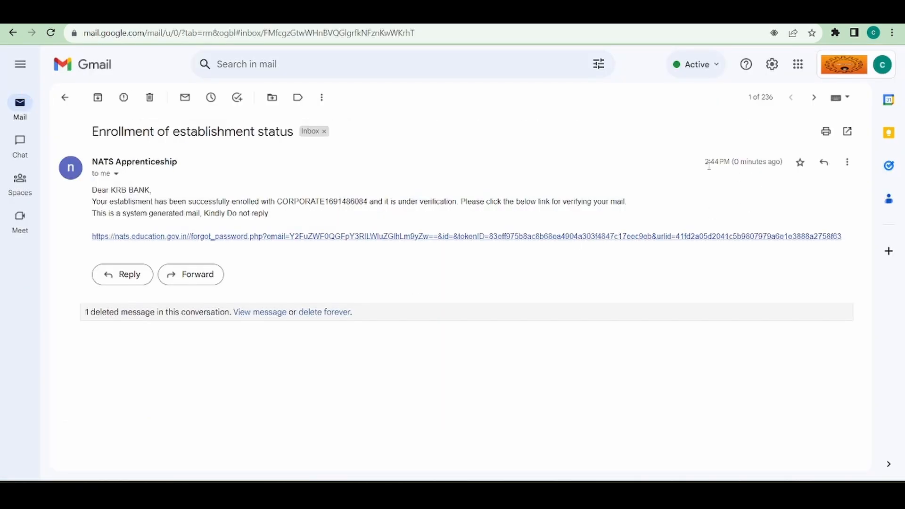
mouse_move(316, 238)
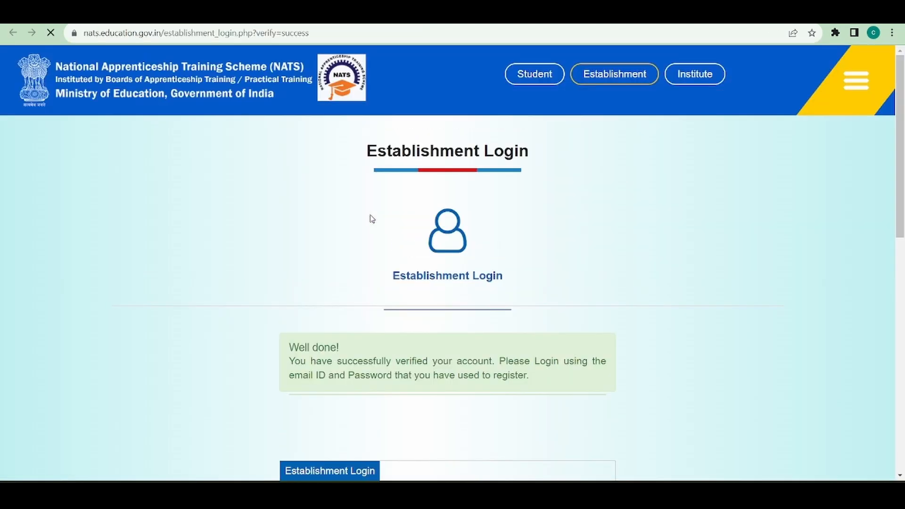
scroll(down, 3)
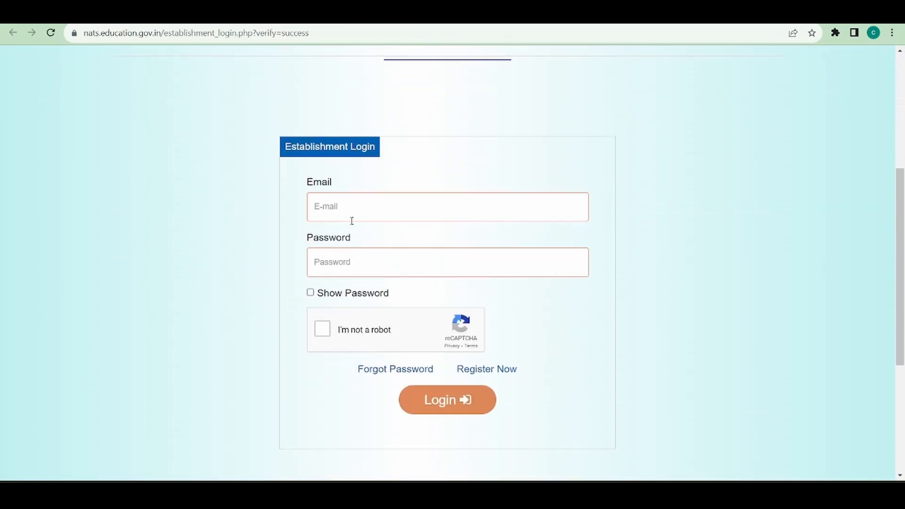
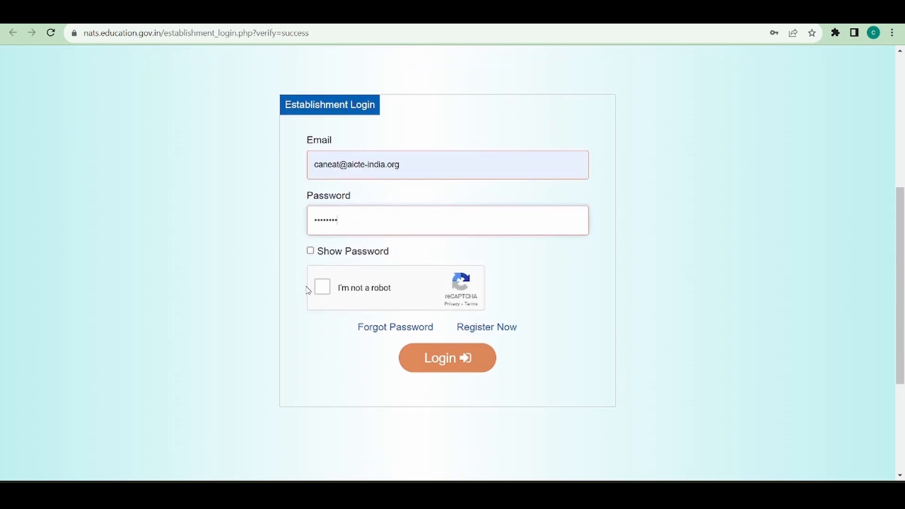
click(322, 287)
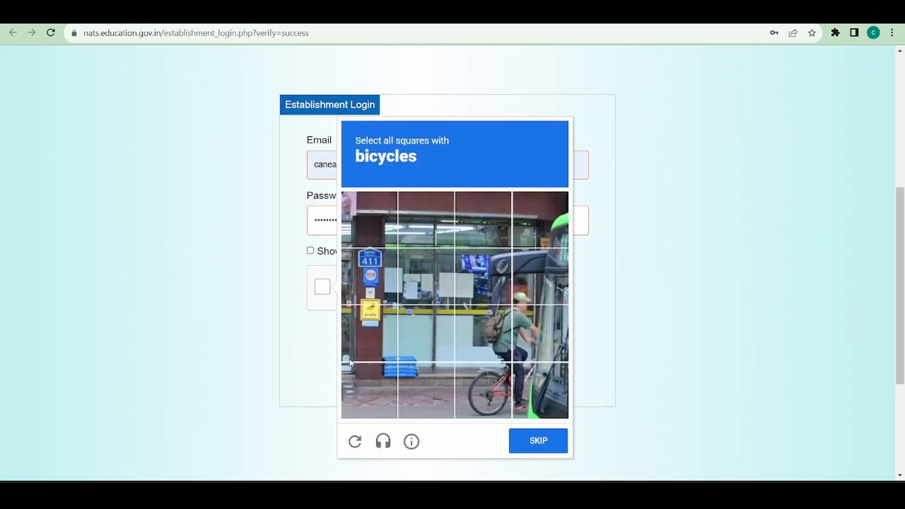
click(482, 391)
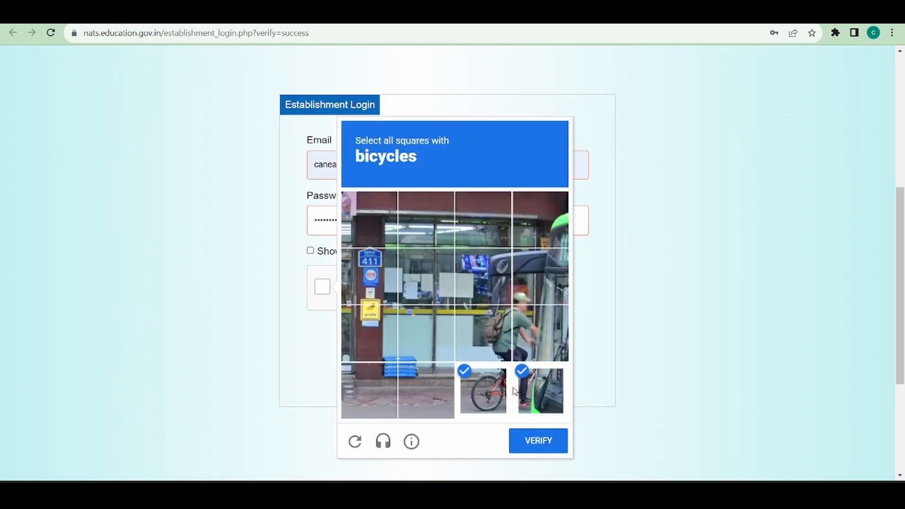
click(537, 440)
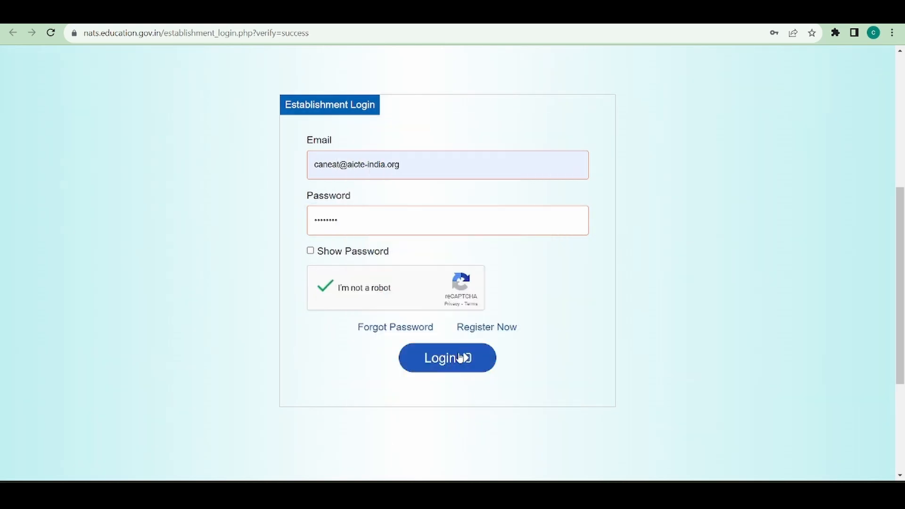
click(447, 358)
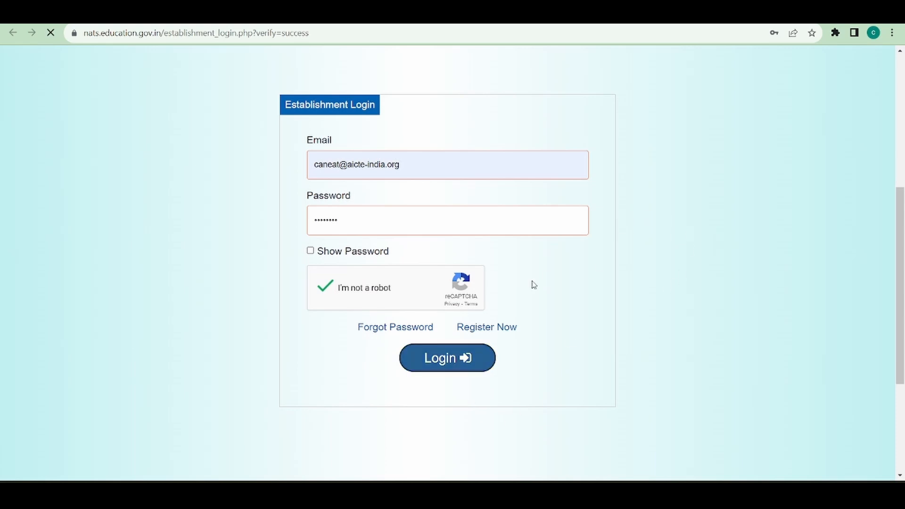
click(447, 357)
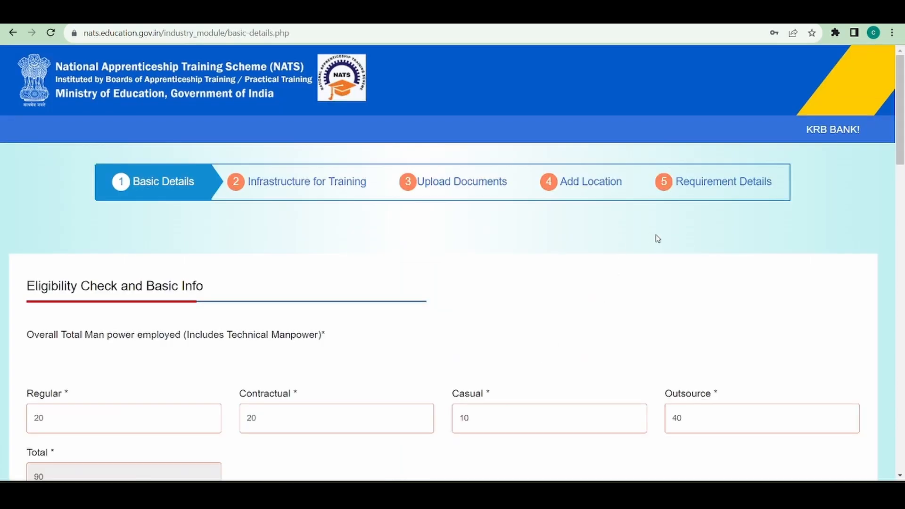